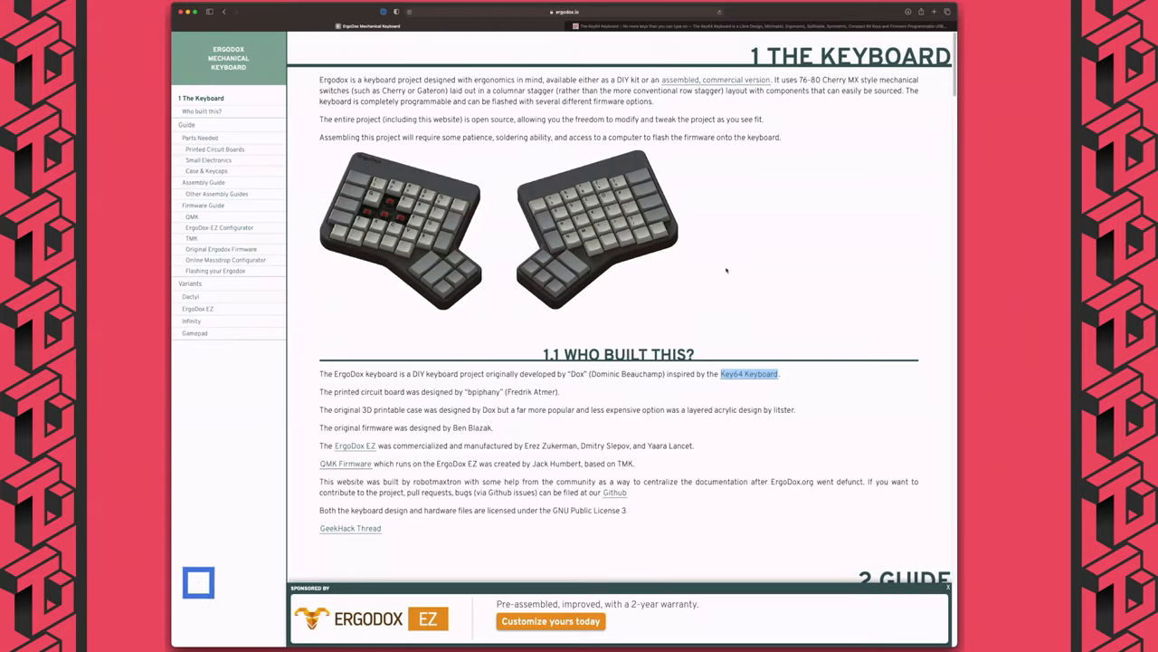
- Scroll the ergodox.io guide from The Keyboard introduction through the parts-needed lists
scroll(up, 3)
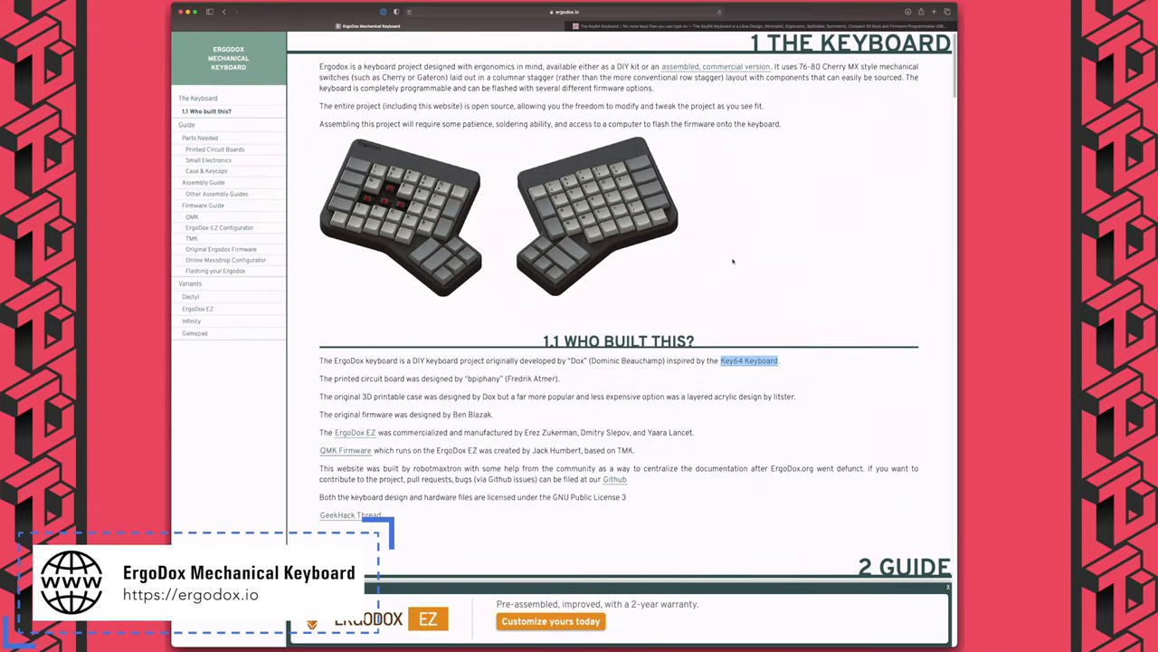
scroll(down, 3)
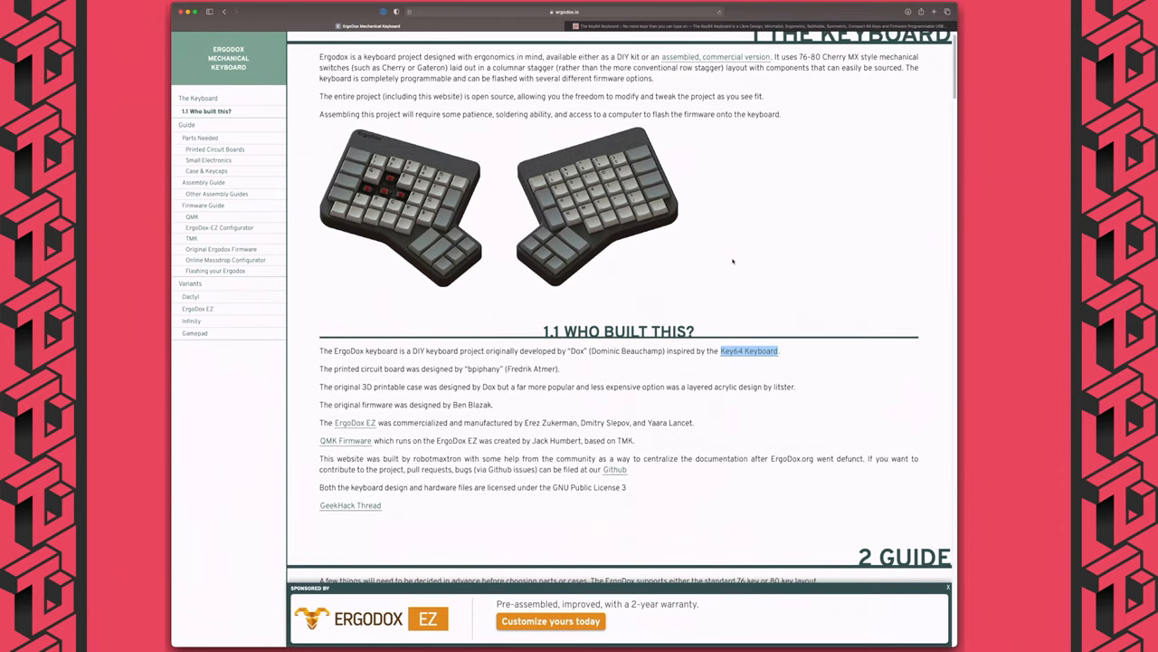
click(749, 351)
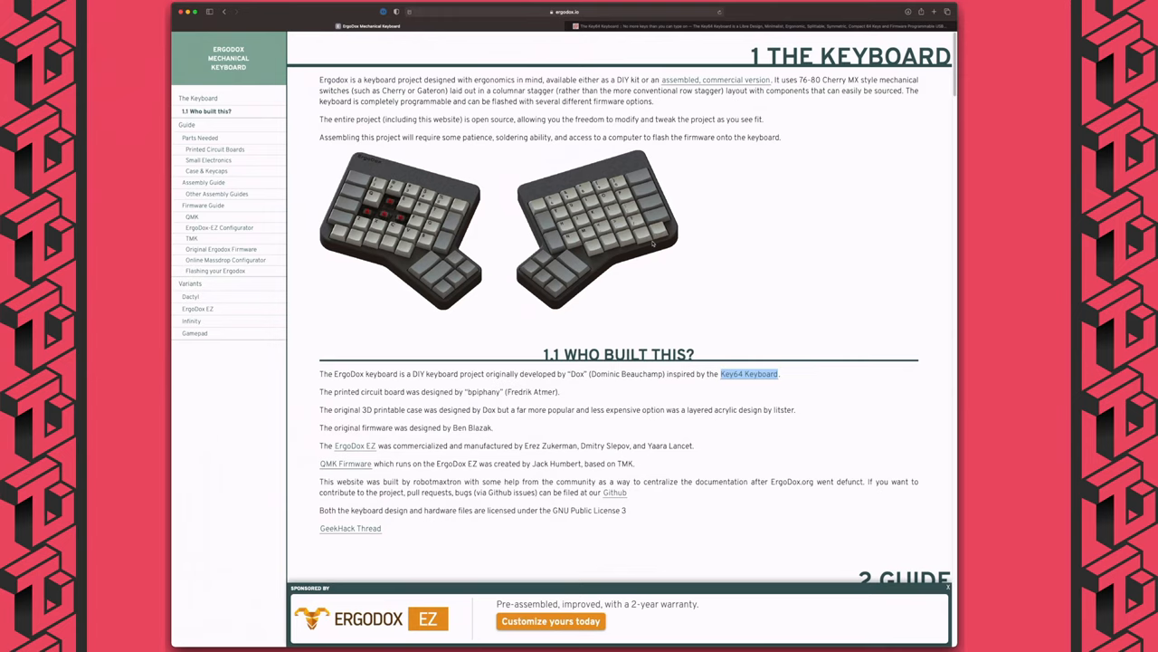
mouse_move(677, 261)
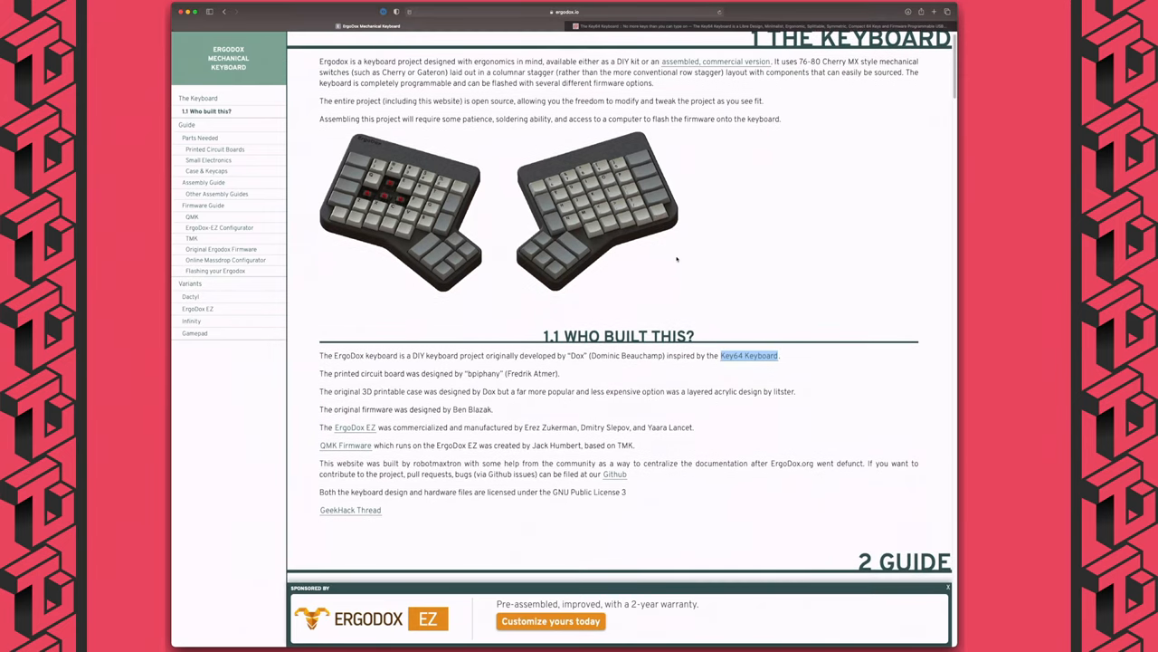
scroll(down, 3)
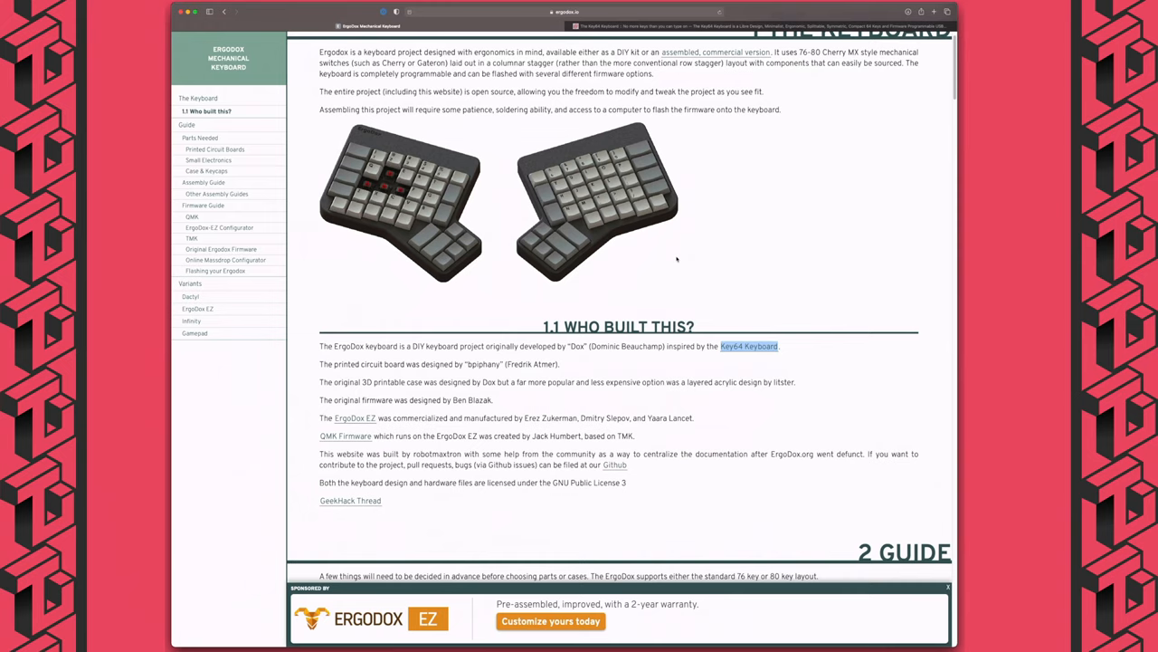
scroll(up, 3)
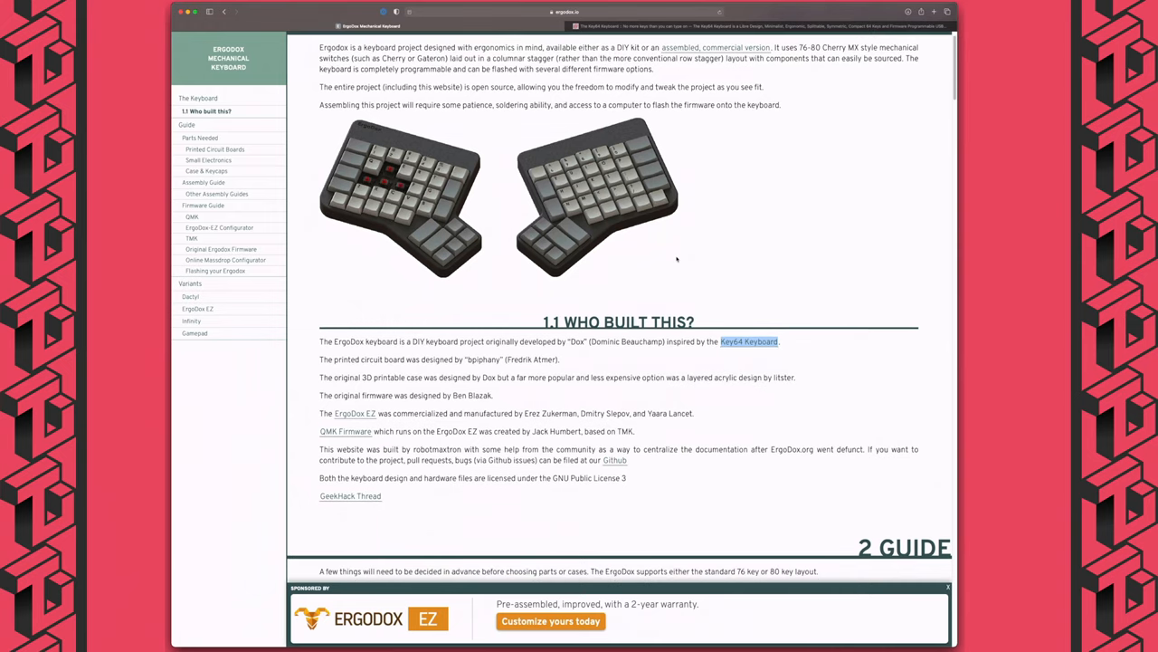
scroll(down, 3)
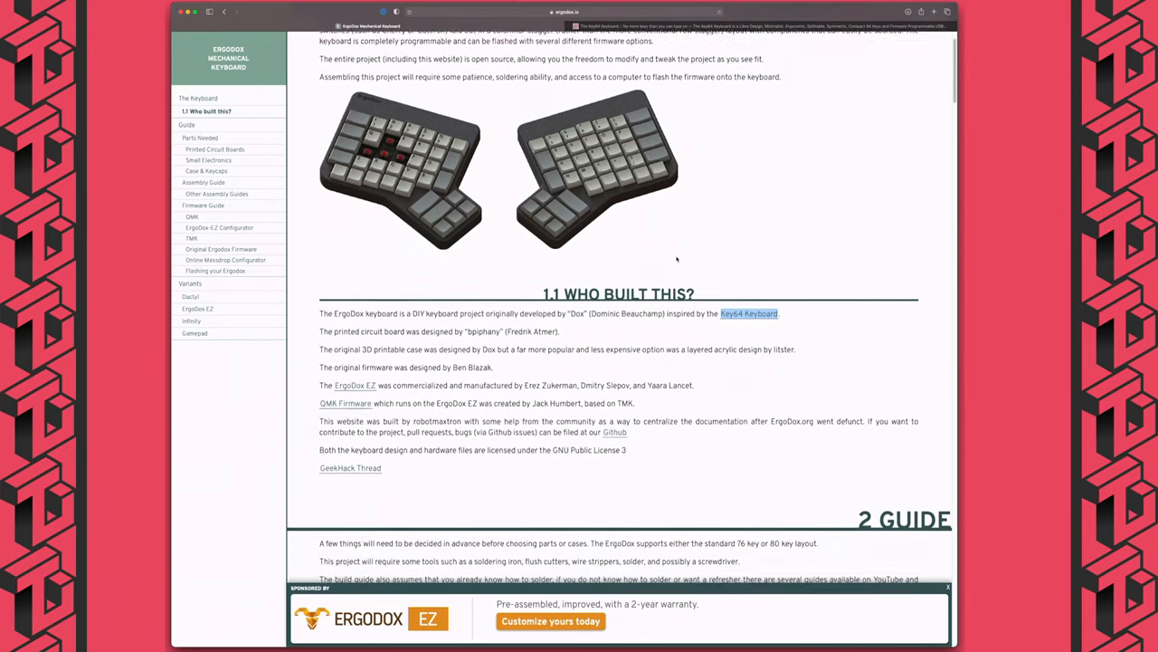
scroll(down, 3)
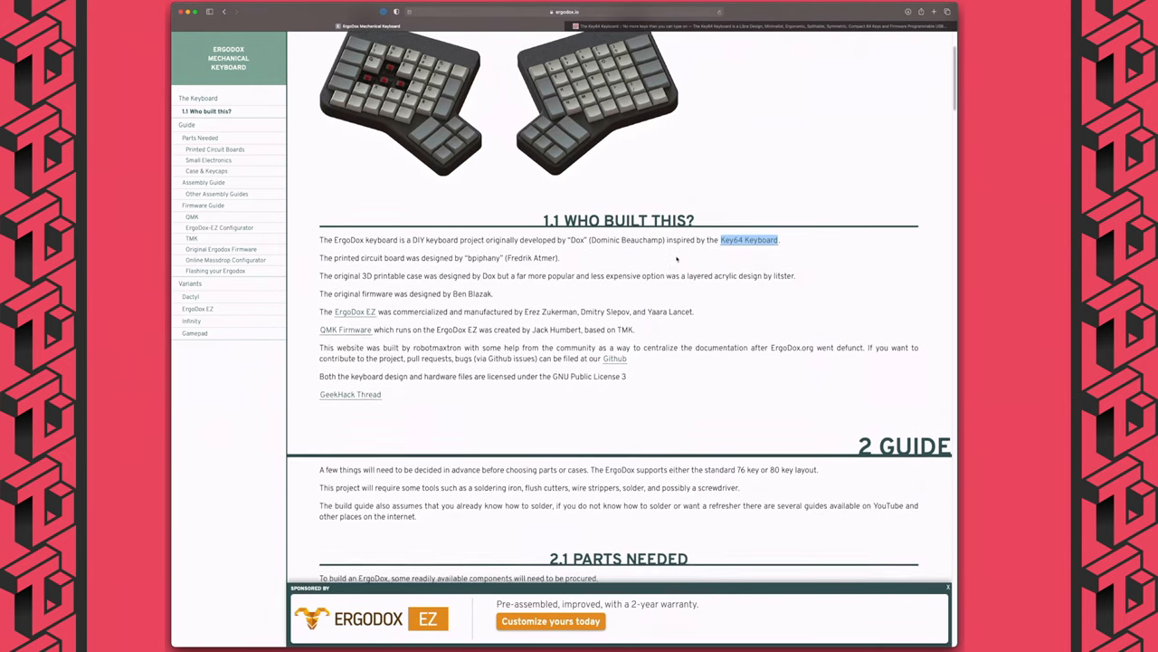
scroll(down, 3)
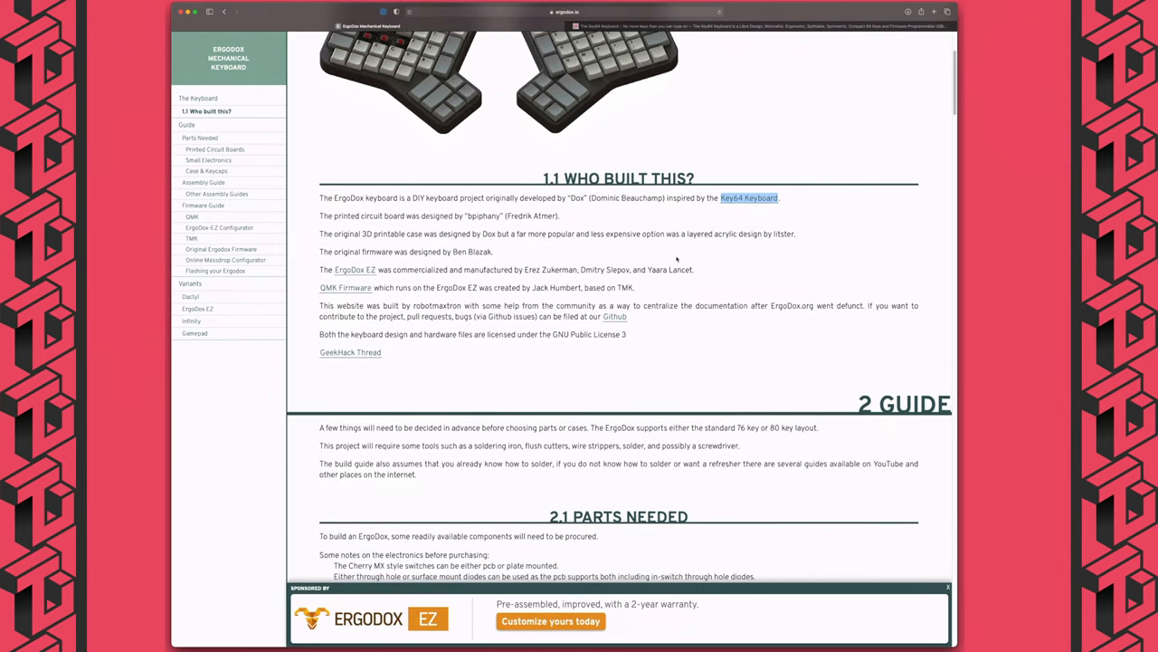
- Continue scrolling down to the 2.2 Assembly Guide section with the diode soldering photos
scroll(down, 3)
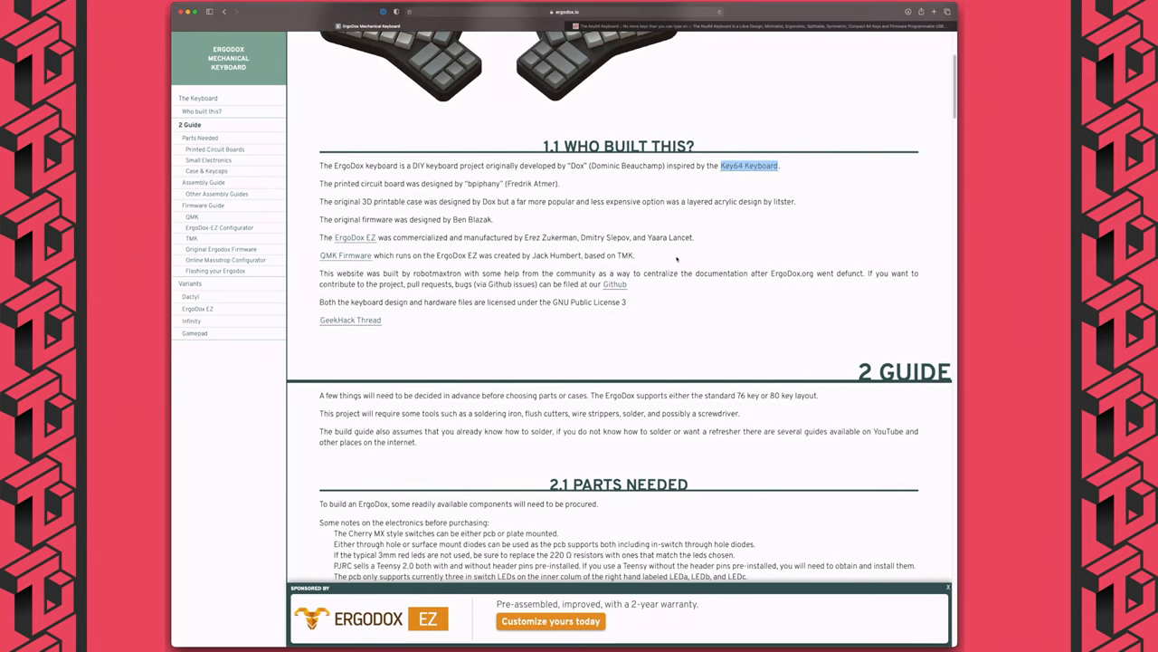
scroll(down, 3)
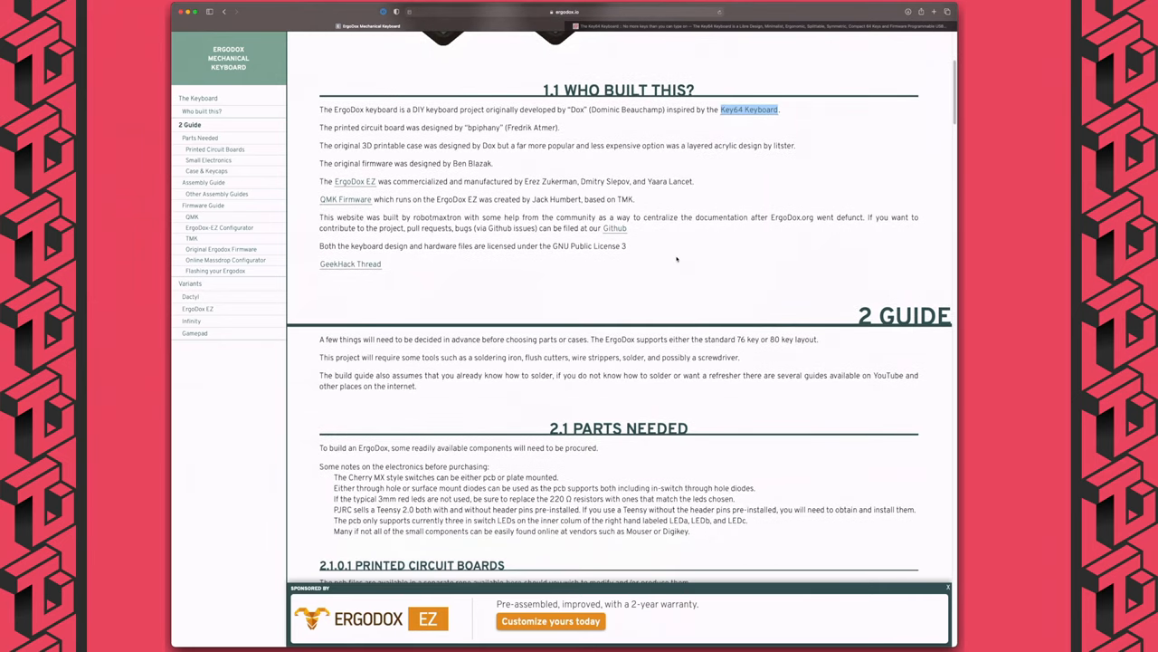
scroll(down, 3)
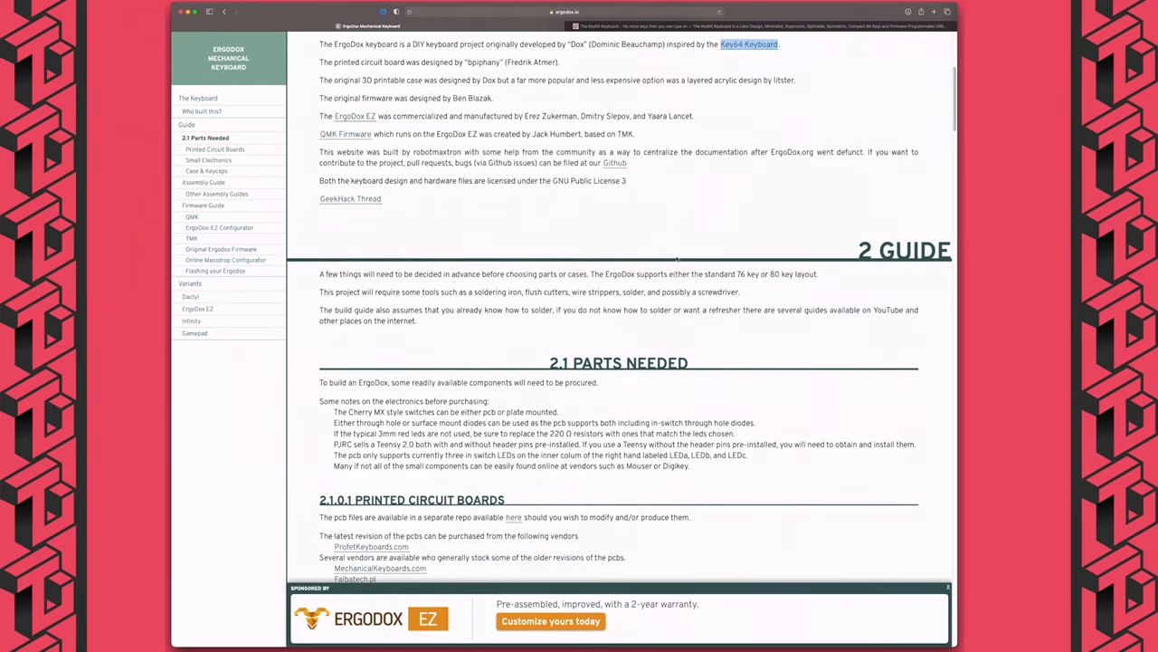
scroll(down, 3)
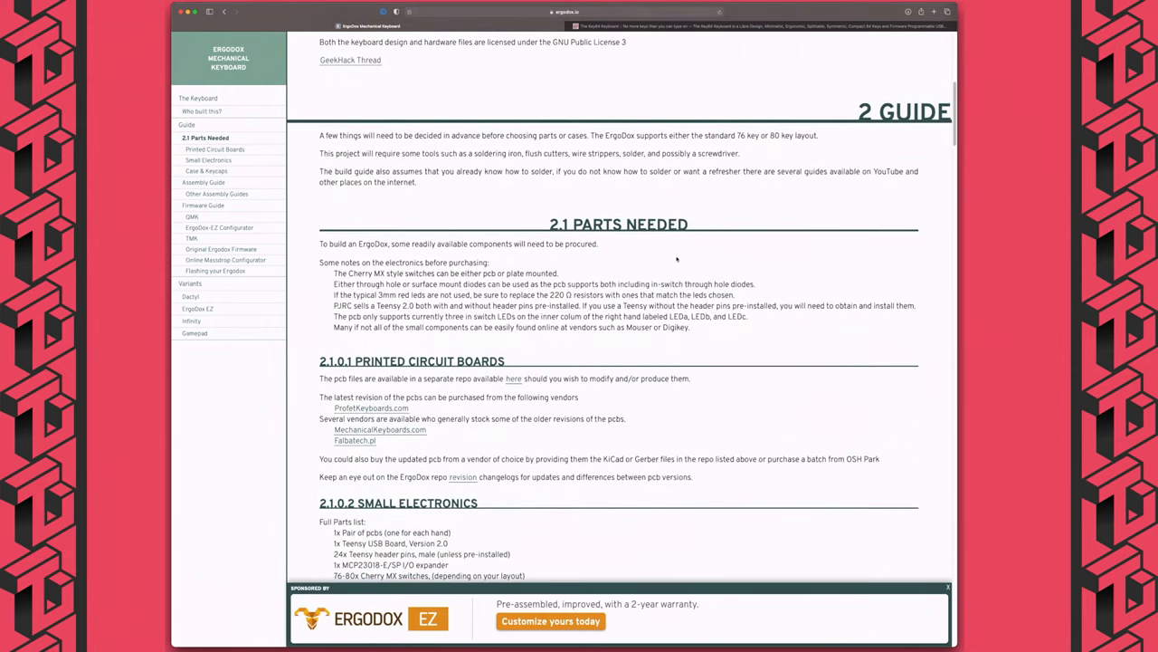
scroll(down, 3)
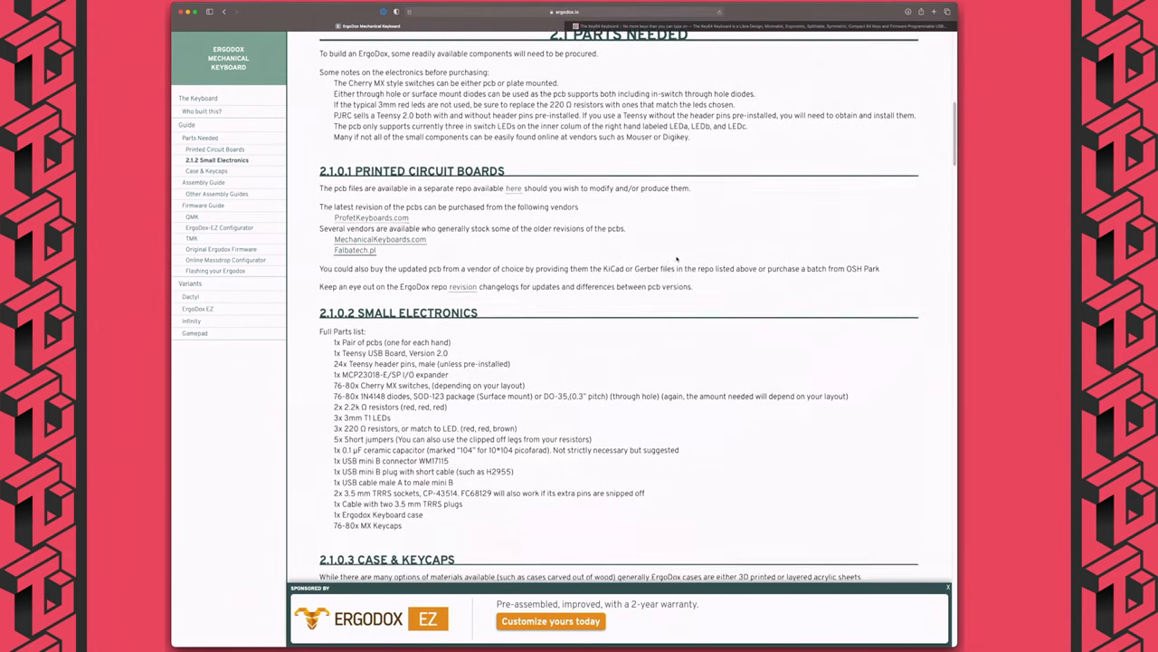
scroll(down, 3)
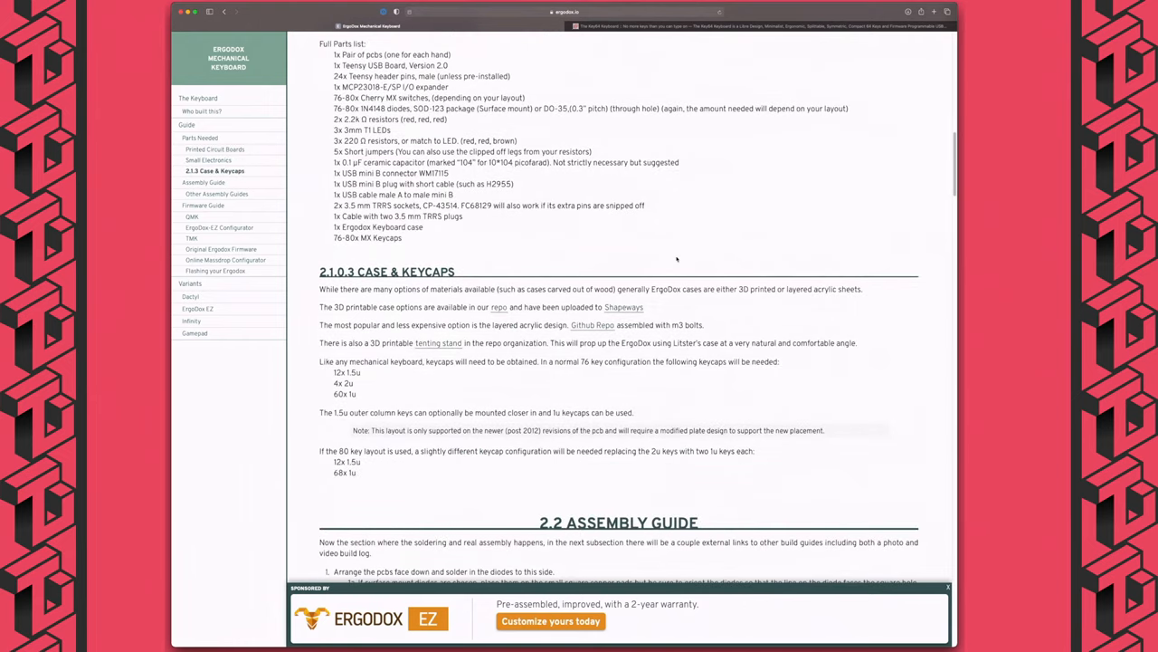
scroll(down, 3)
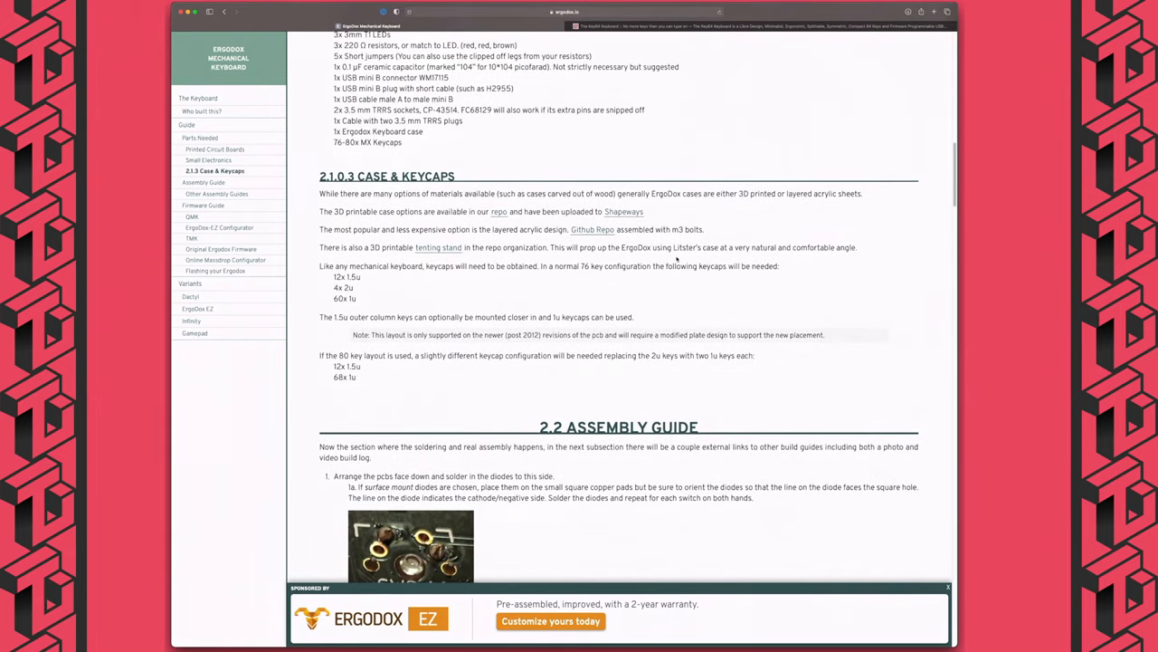
scroll(down, 3)
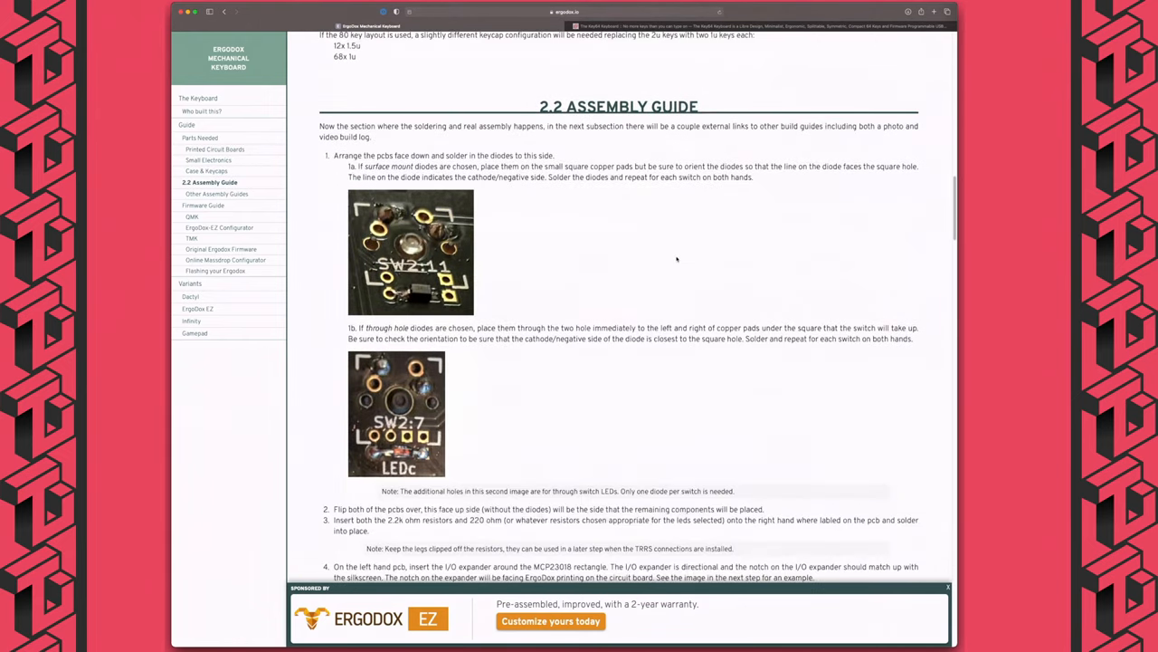
- Switch to the ergodox-ez.com tab showing the ErgoDox EZ homepage
click(550, 620)
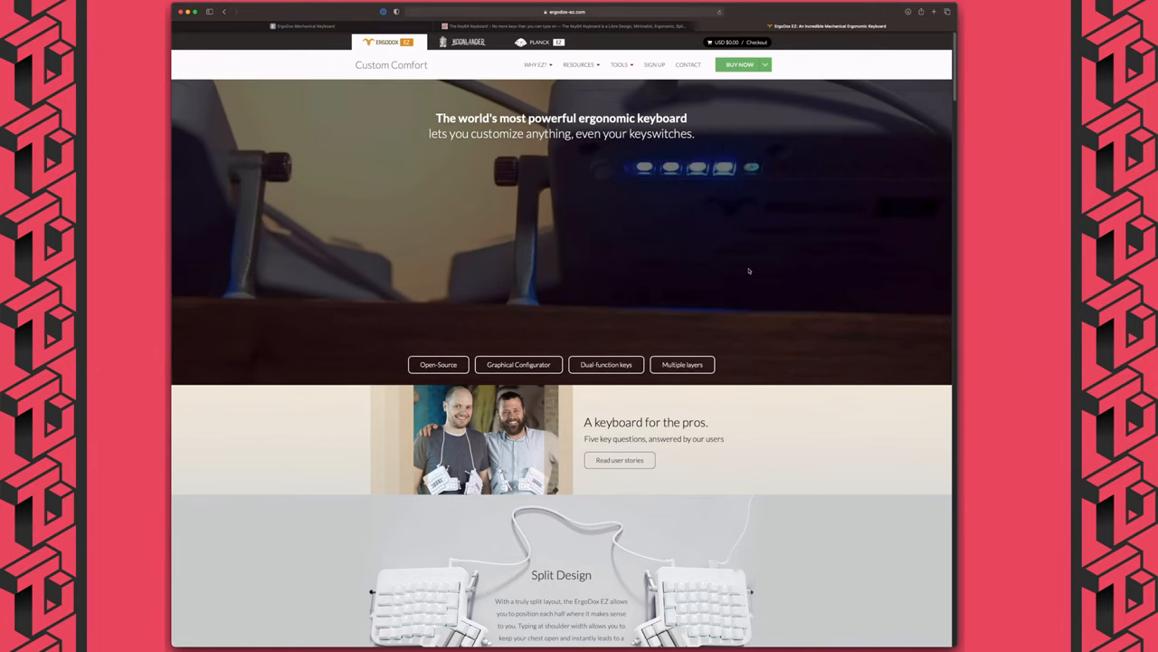
mouse_move(688, 242)
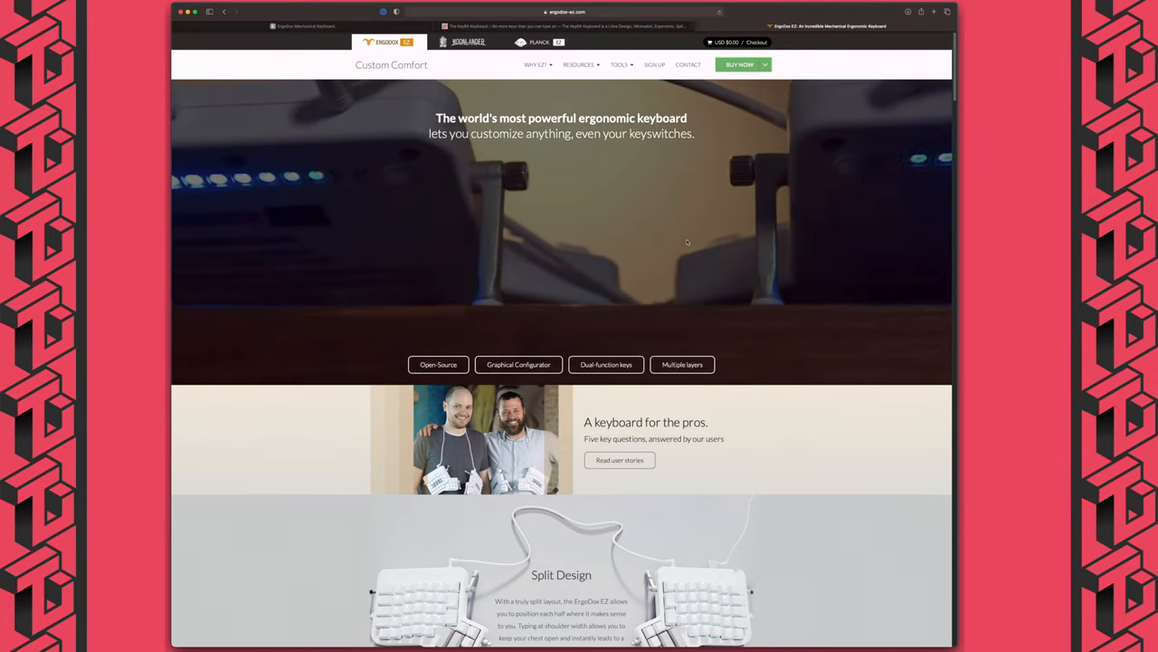
- Start a keyboard build via Buy Now and set its colour to black
click(740, 65)
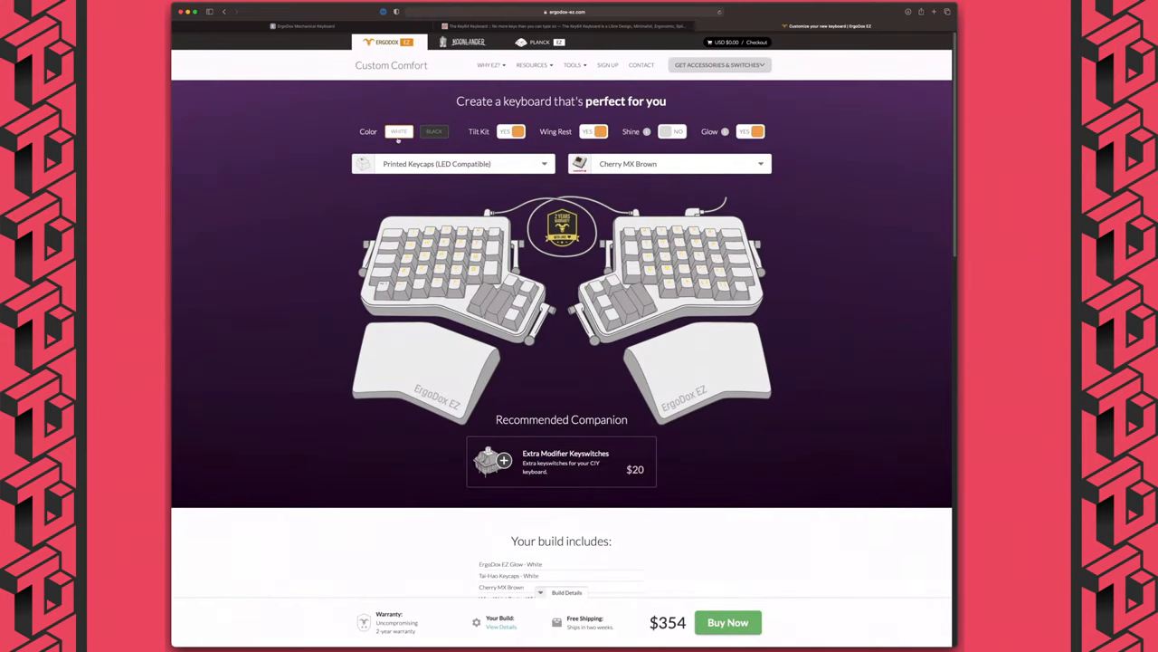
click(434, 130)
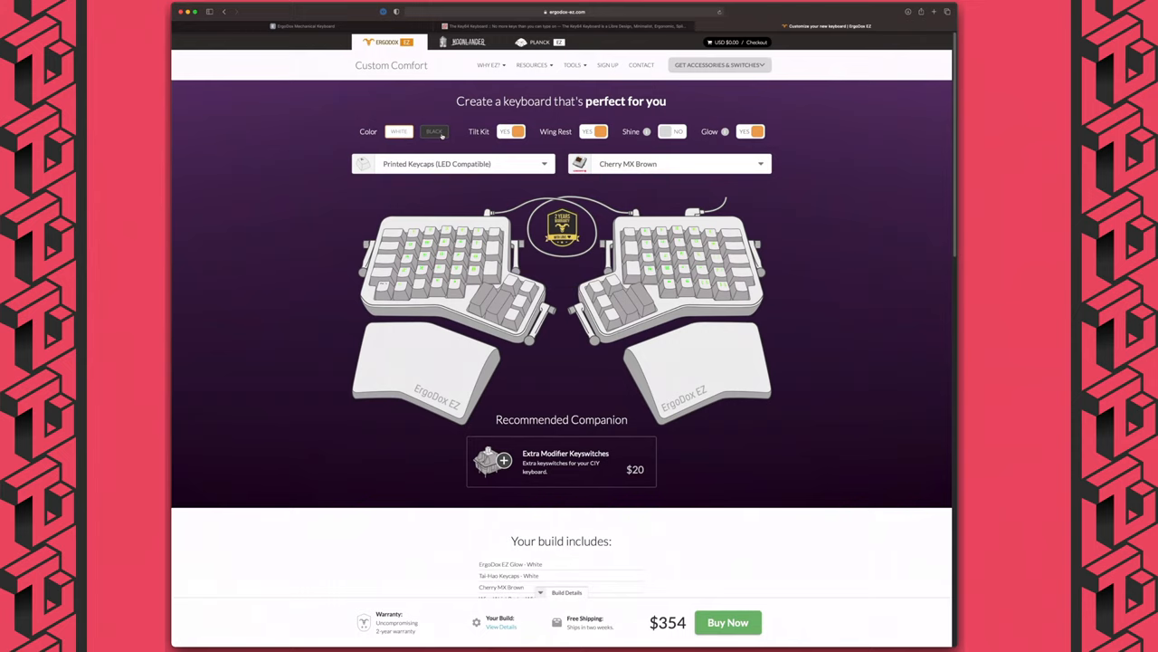
click(435, 130)
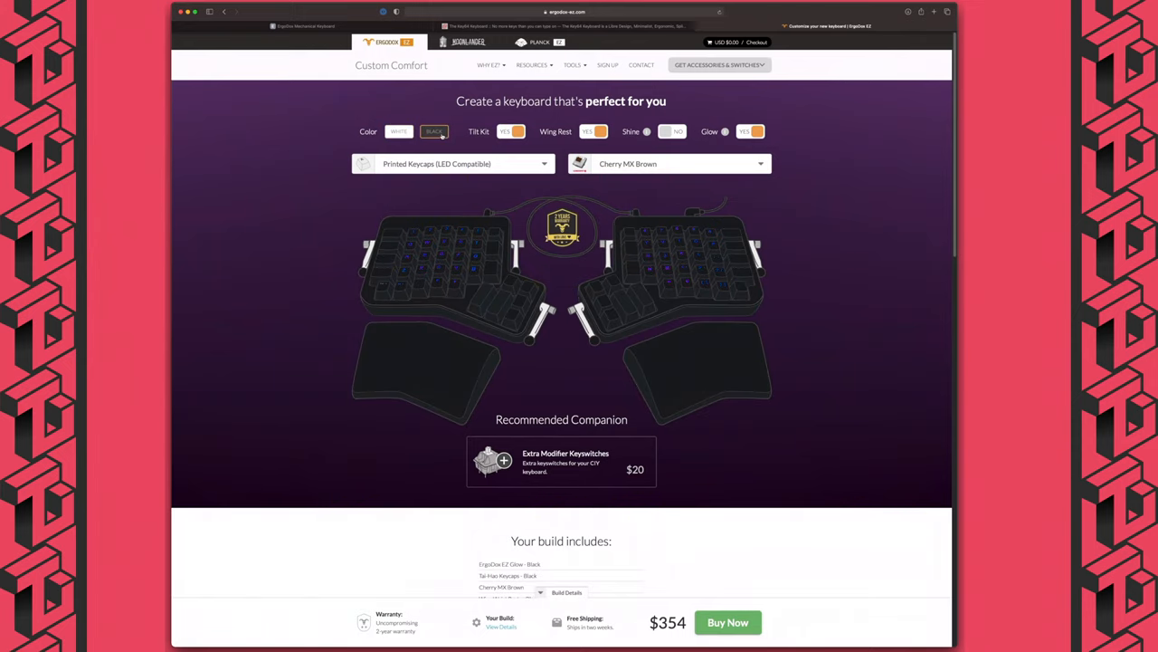
- Browse the keycap options, then bring up the keyswitch chooser
click(453, 162)
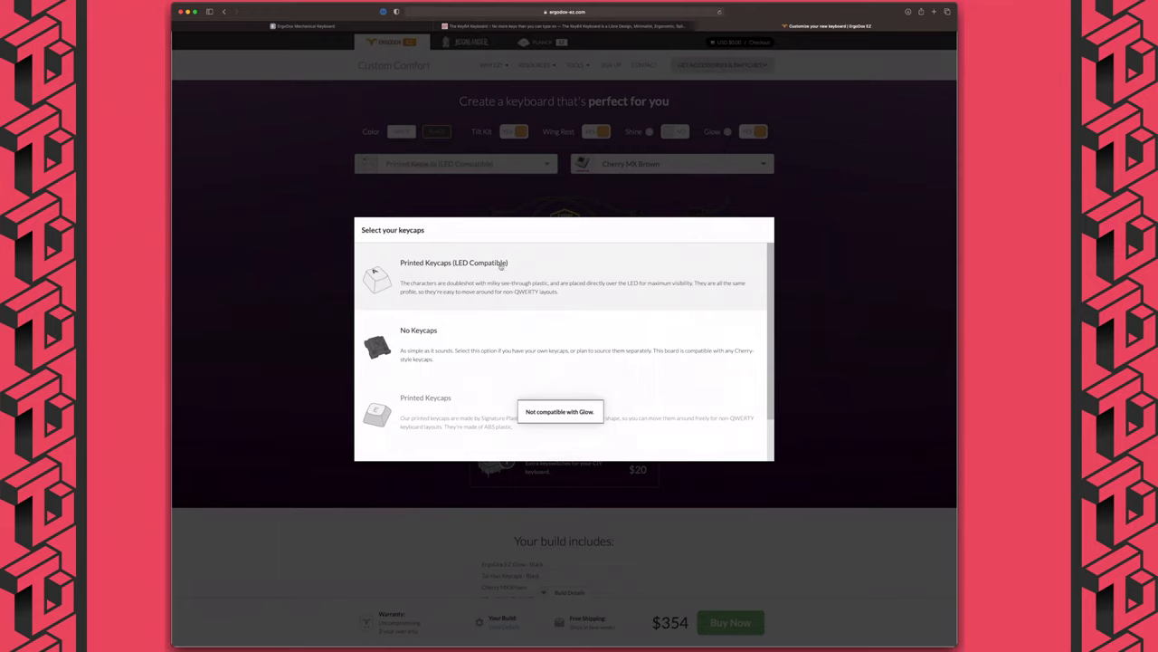
scroll(down, 3)
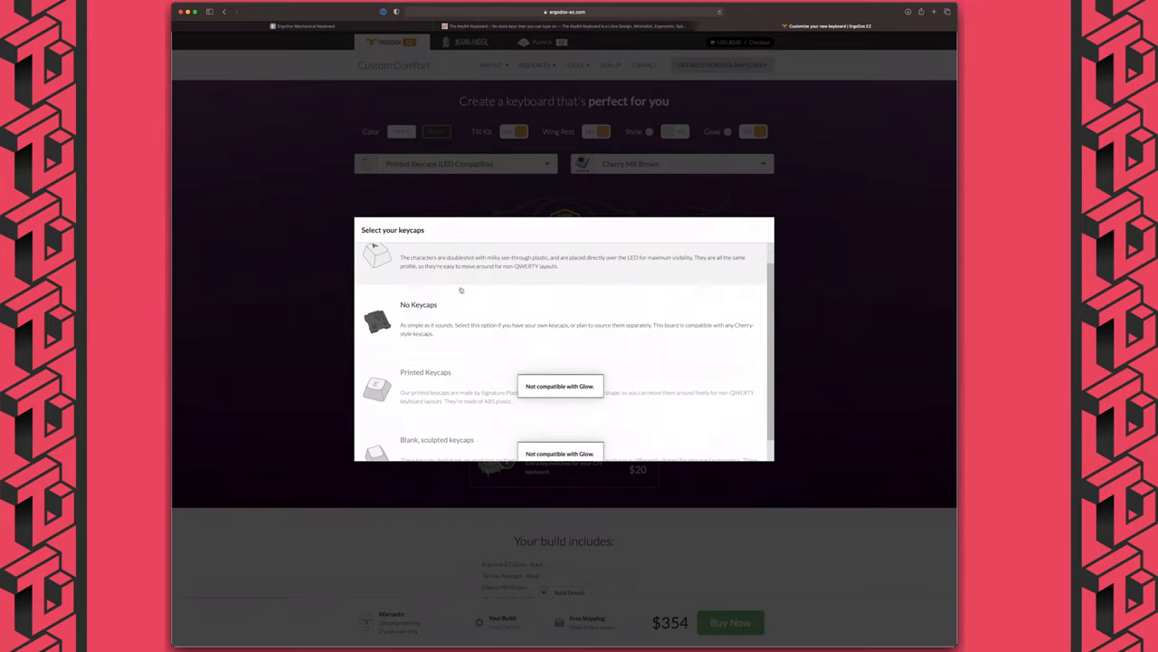
scroll(up, 3)
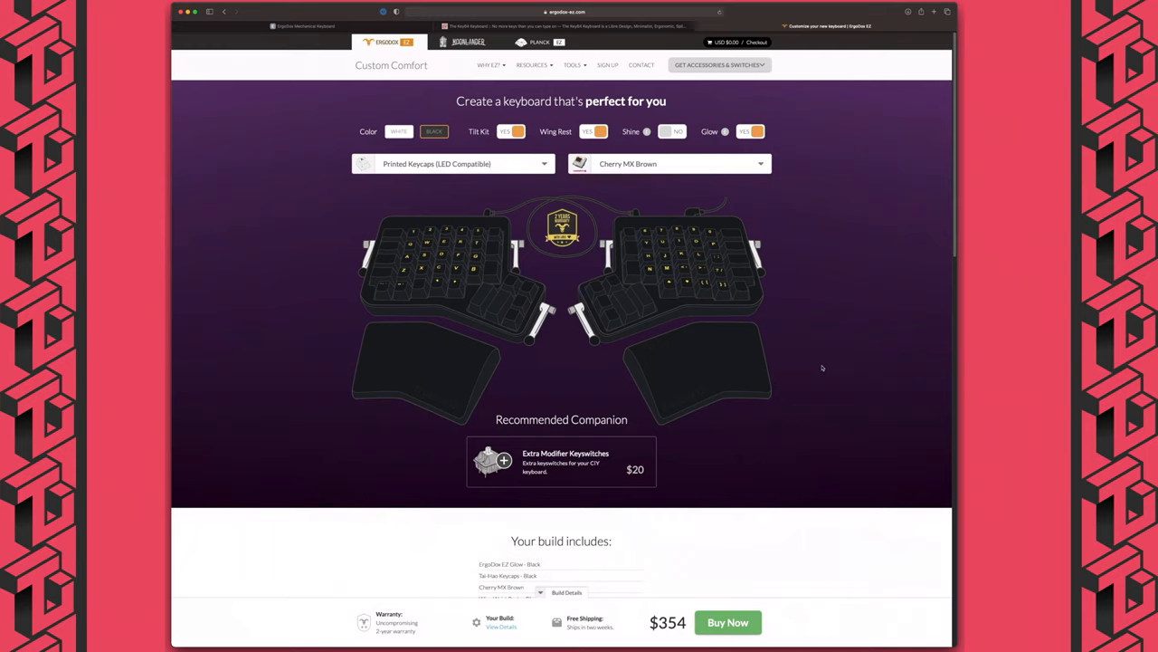
click(669, 163)
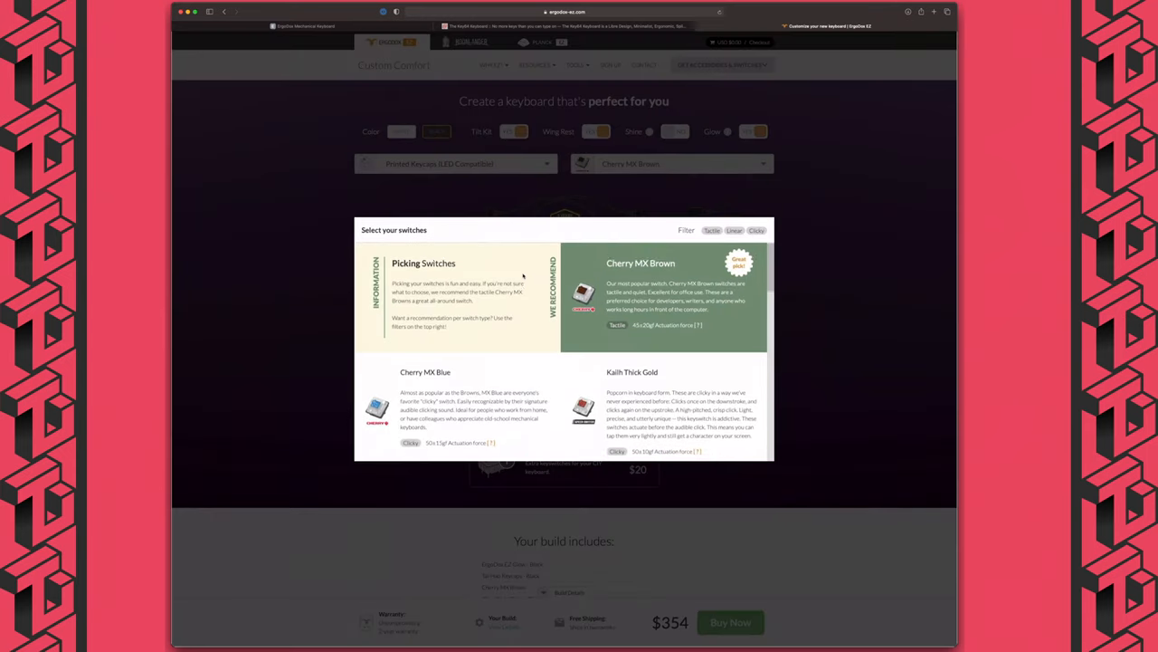
- Scroll through the switch list, keeping Cherry MX Brown selected at $354
scroll(down, 3)
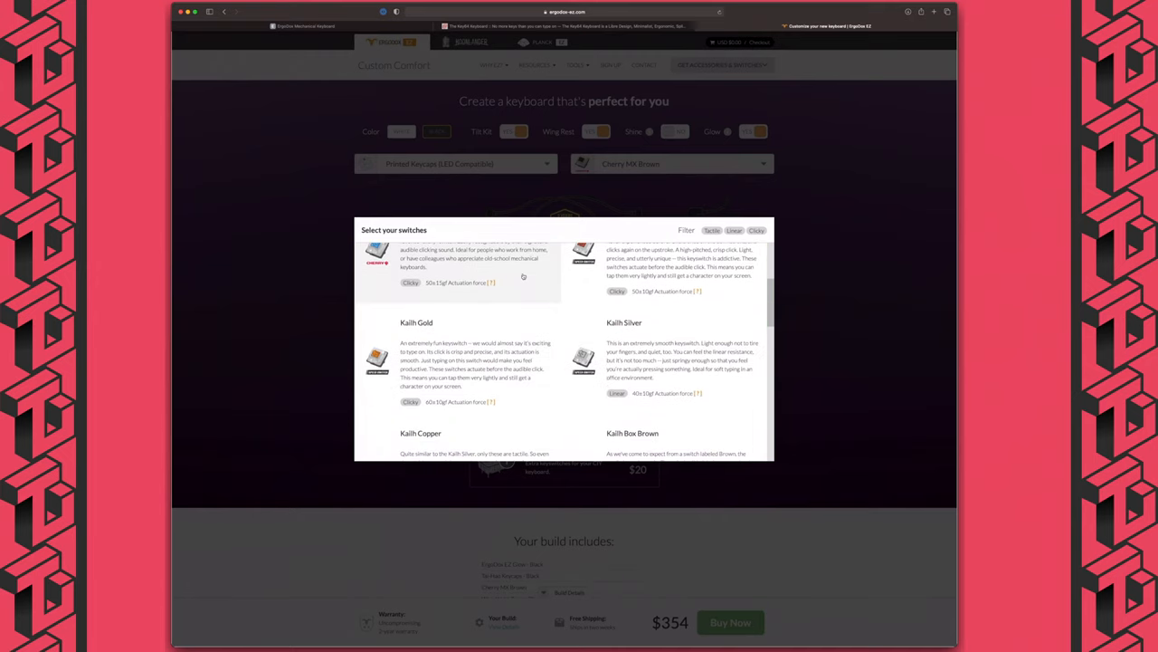
scroll(down, 3)
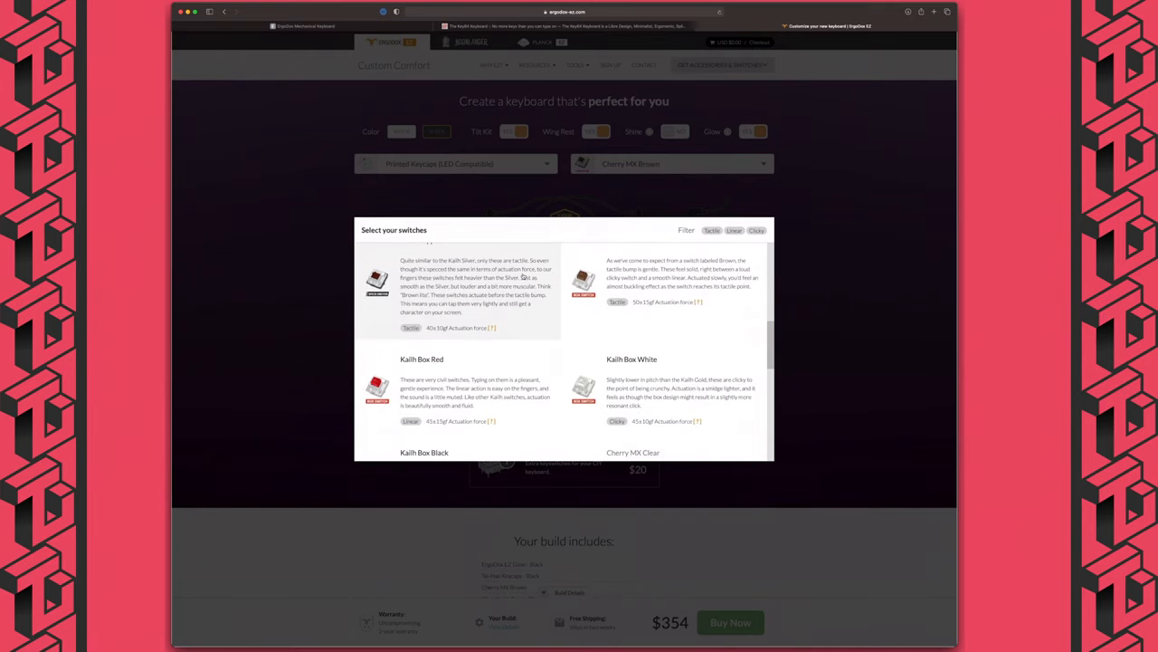
scroll(down, 3)
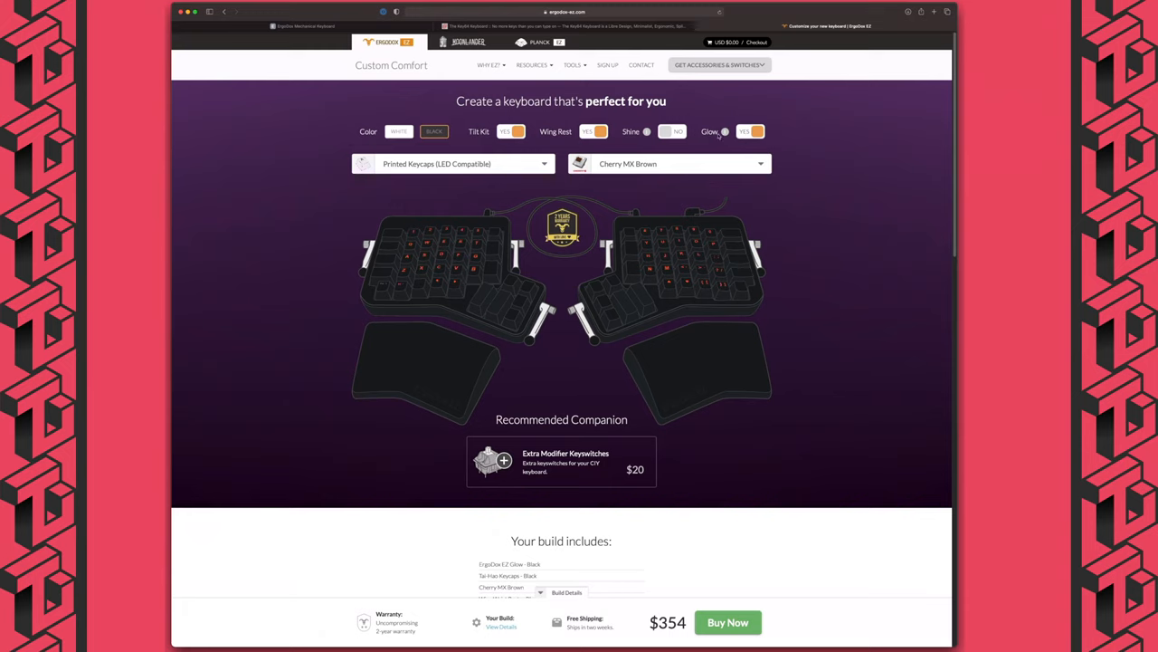
- Turn Glow off and add the Tilt Kit and Wing Rest back, totalling $354
click(752, 131)
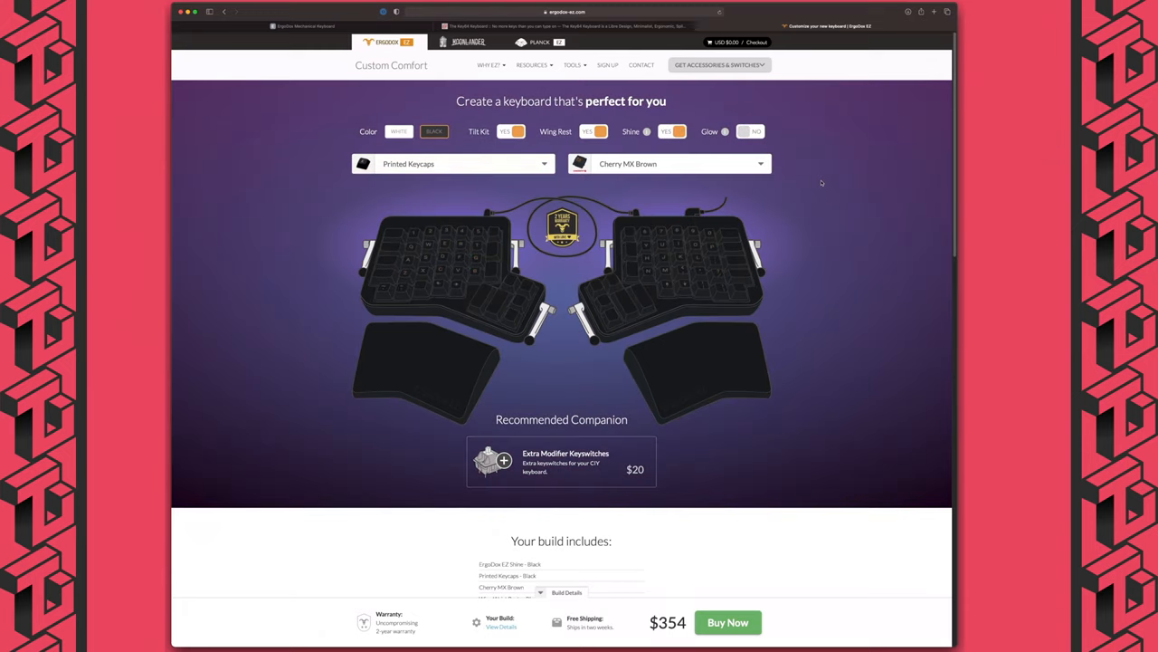
mouse_move(441, 217)
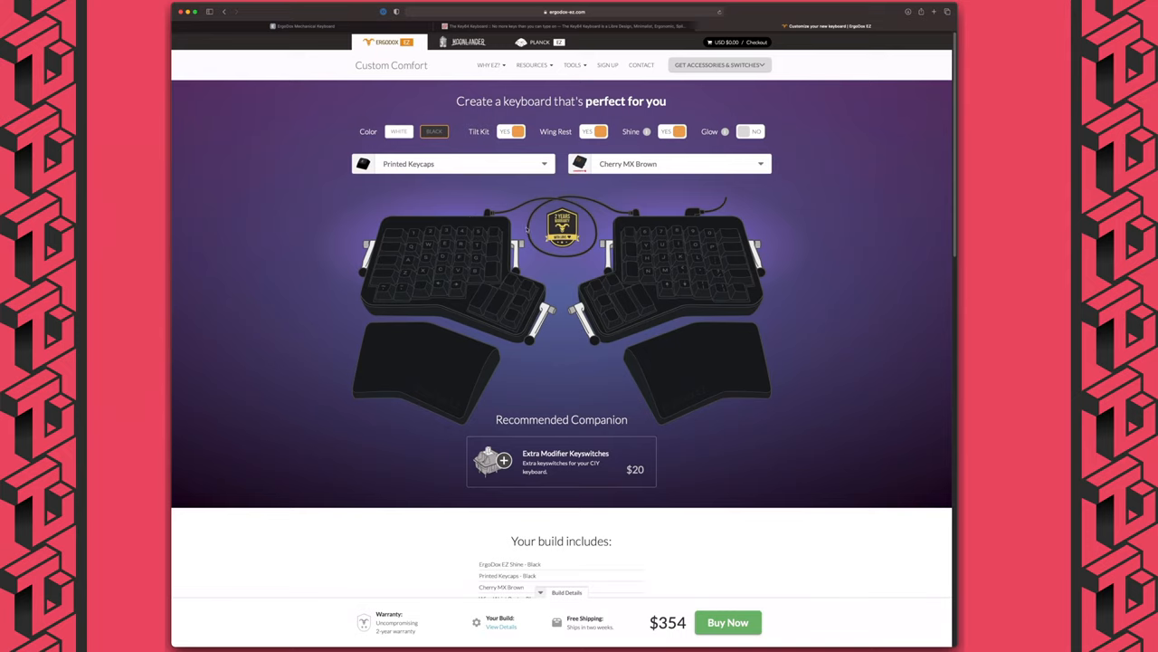
mouse_move(565, 282)
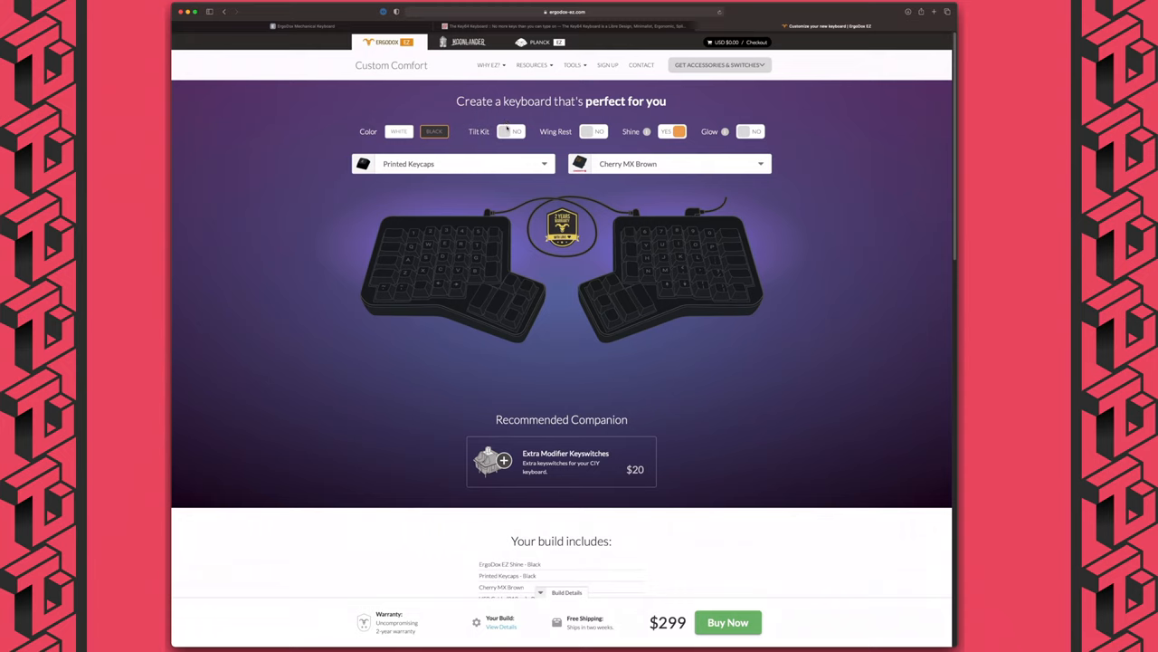
click(510, 131)
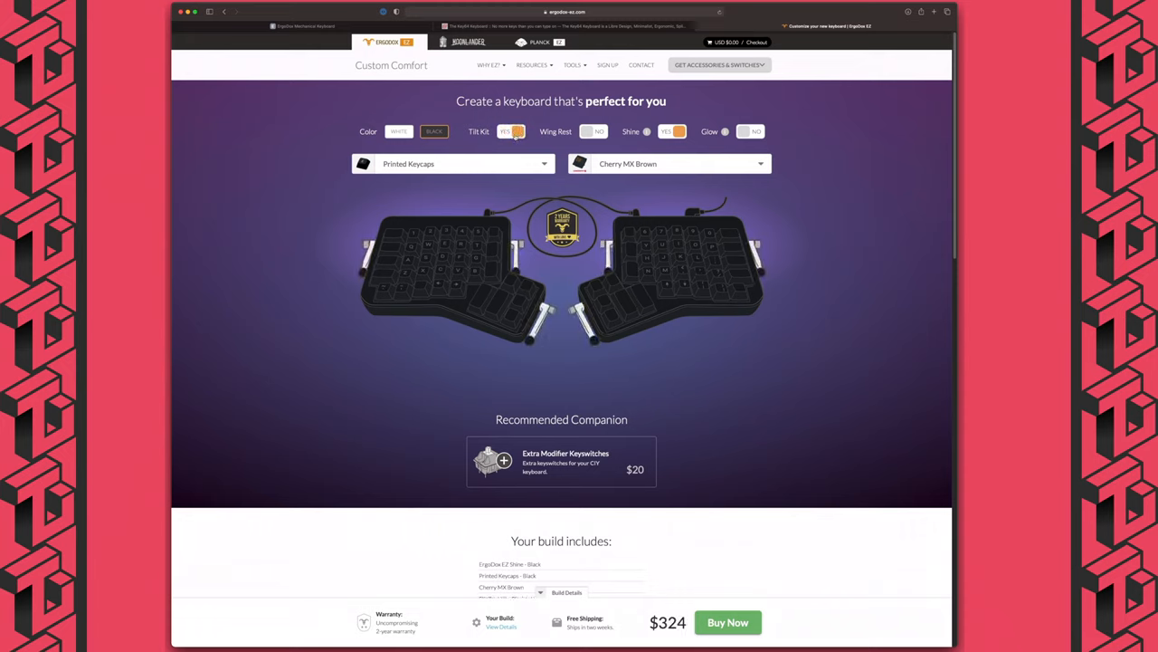
click(597, 131)
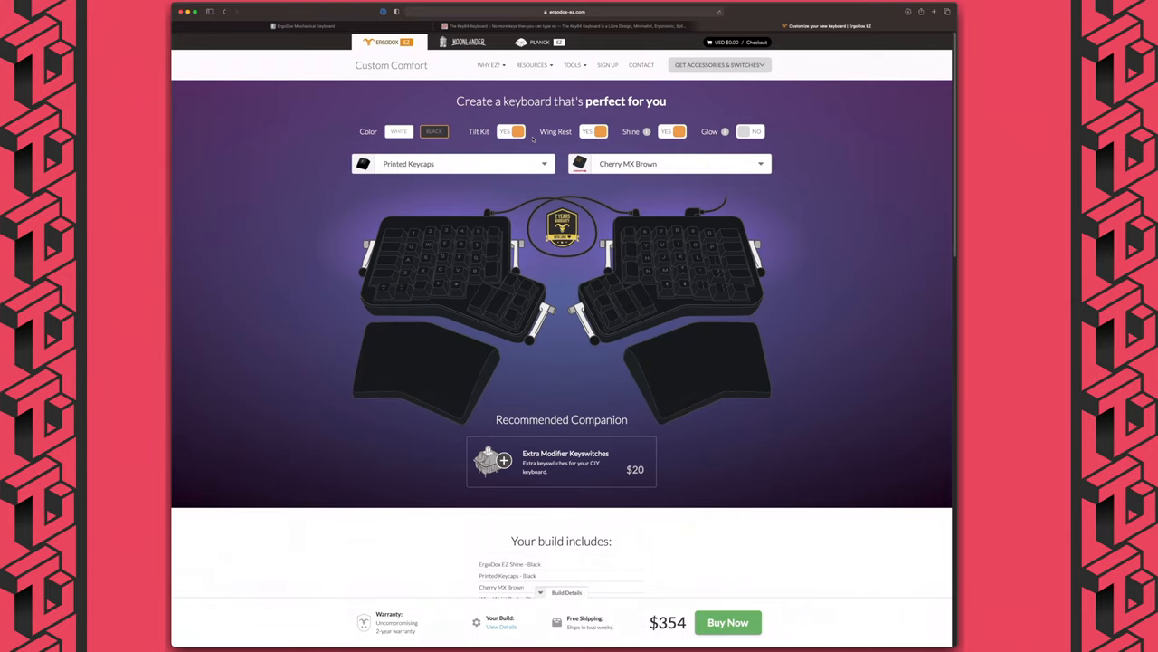
scroll(down, 3)
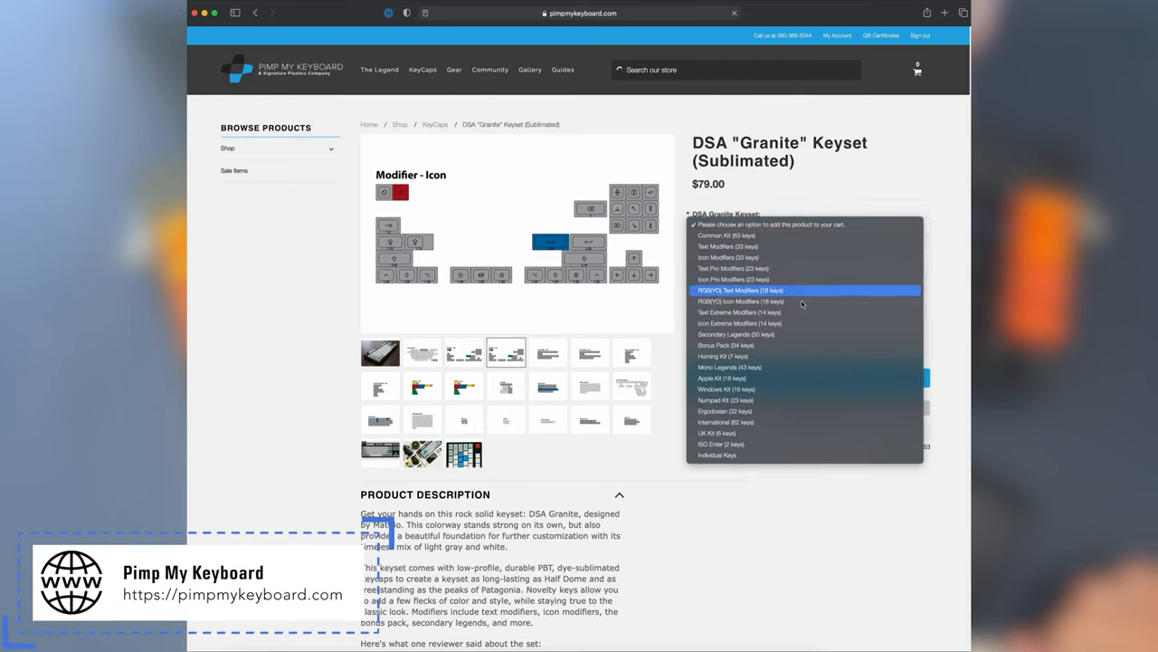
- Select the Ergodoxian option of the DSA Granite keyset, priced $40.00
click(724, 411)
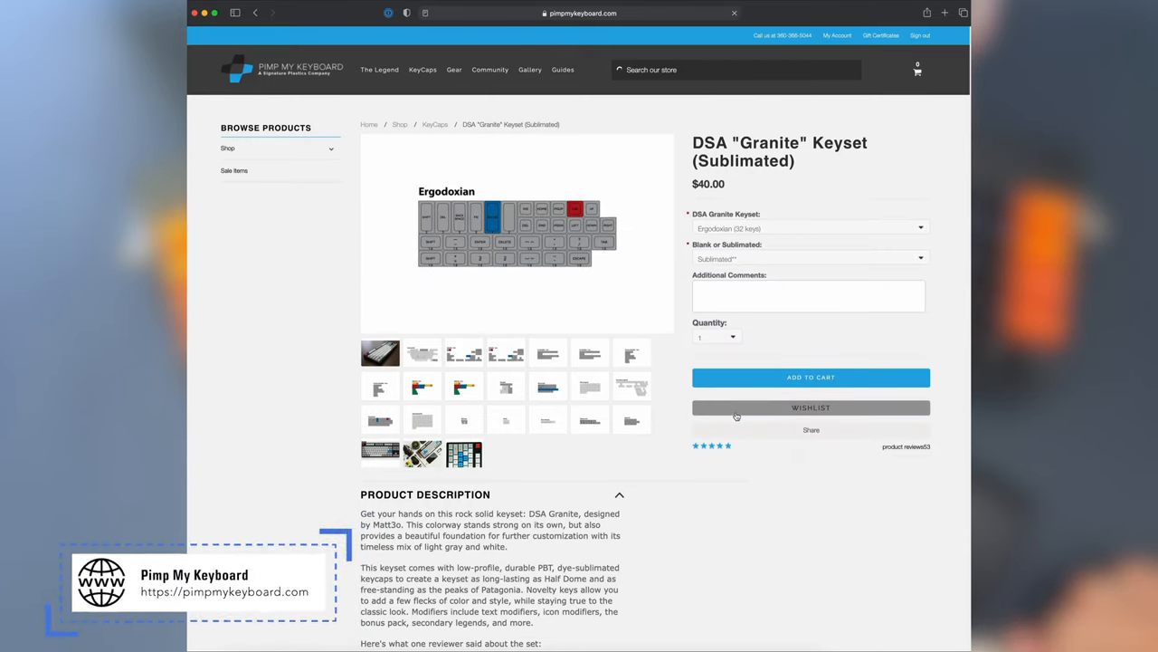
click(463, 353)
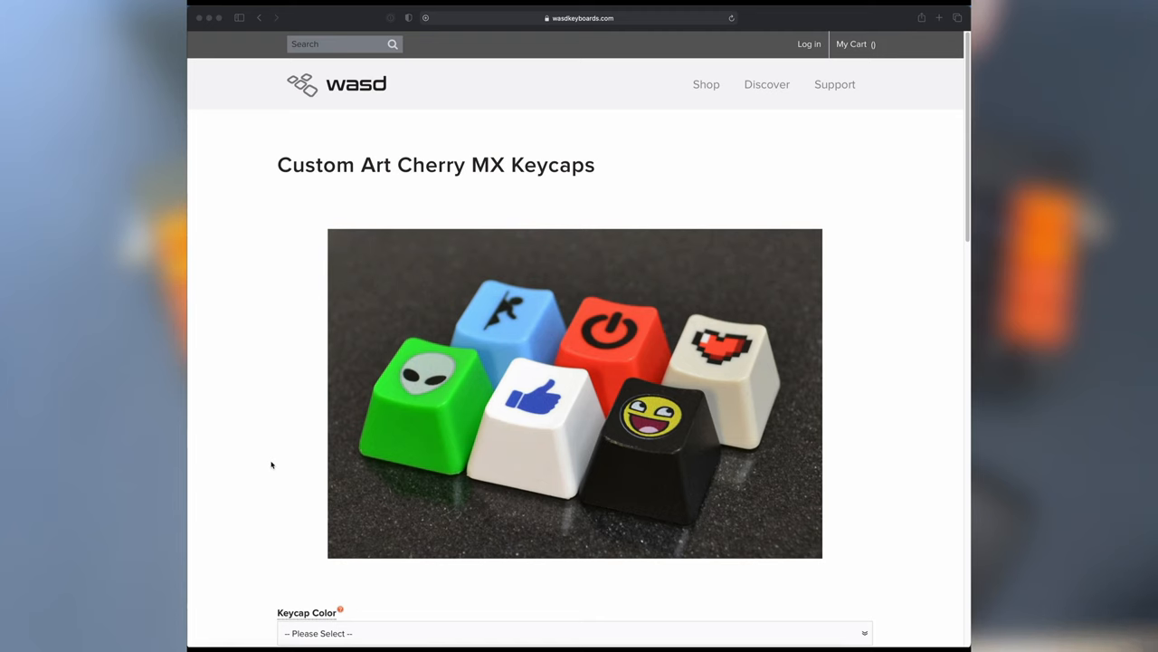
- Scroll down the Custom Art Cherry MX Keycaps page toward the 61-key design template
scroll(down, 3)
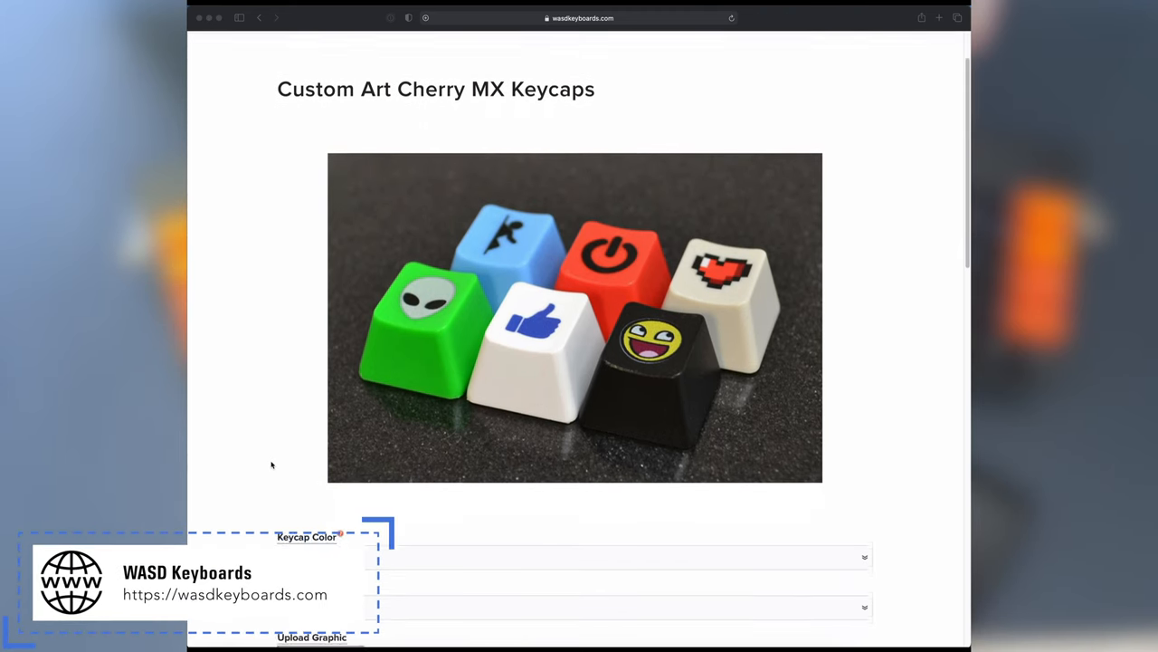
scroll(down, 3)
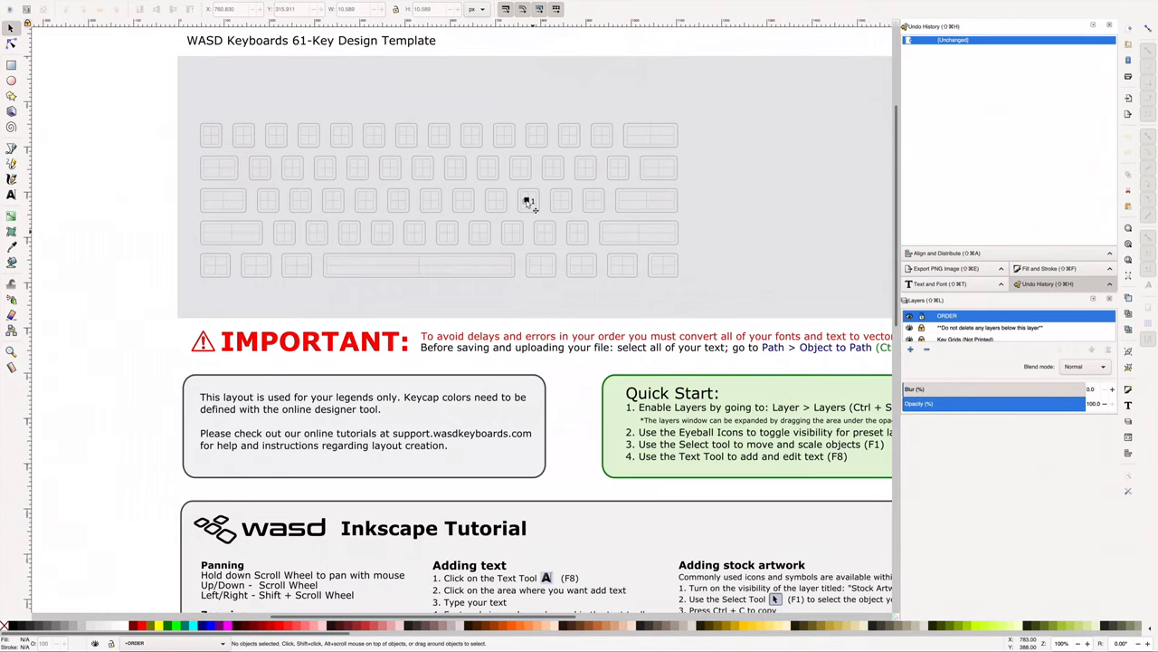
click(525, 201)
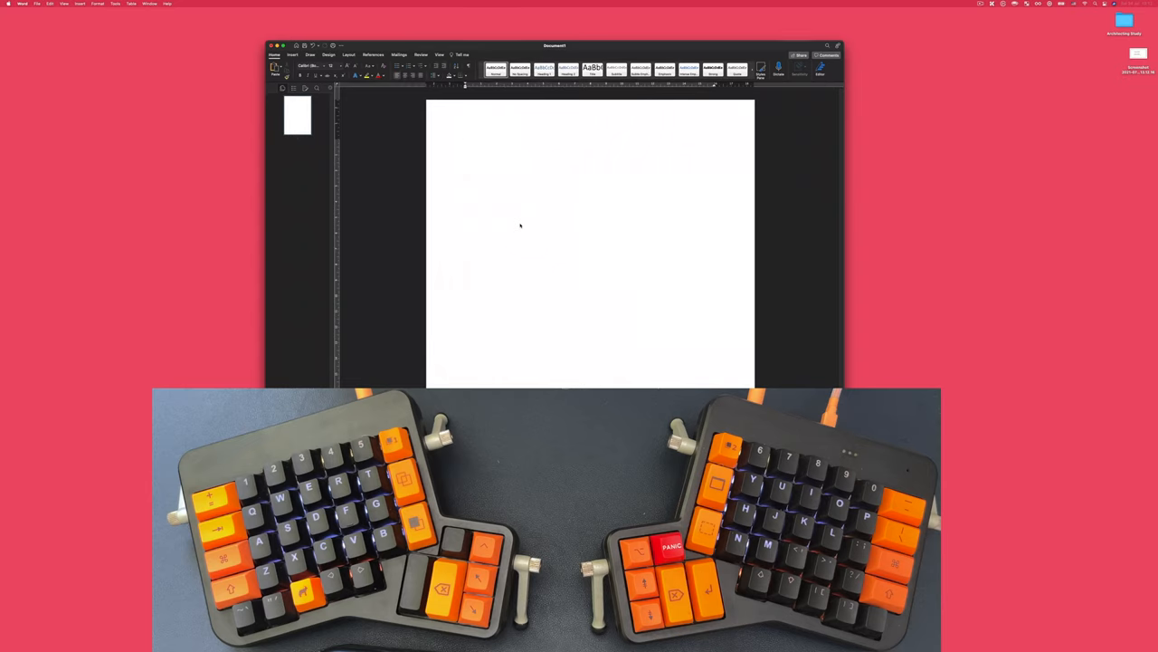
- Type 'Typing keys. QWERTY.' into the blank Word page
text(Typing)
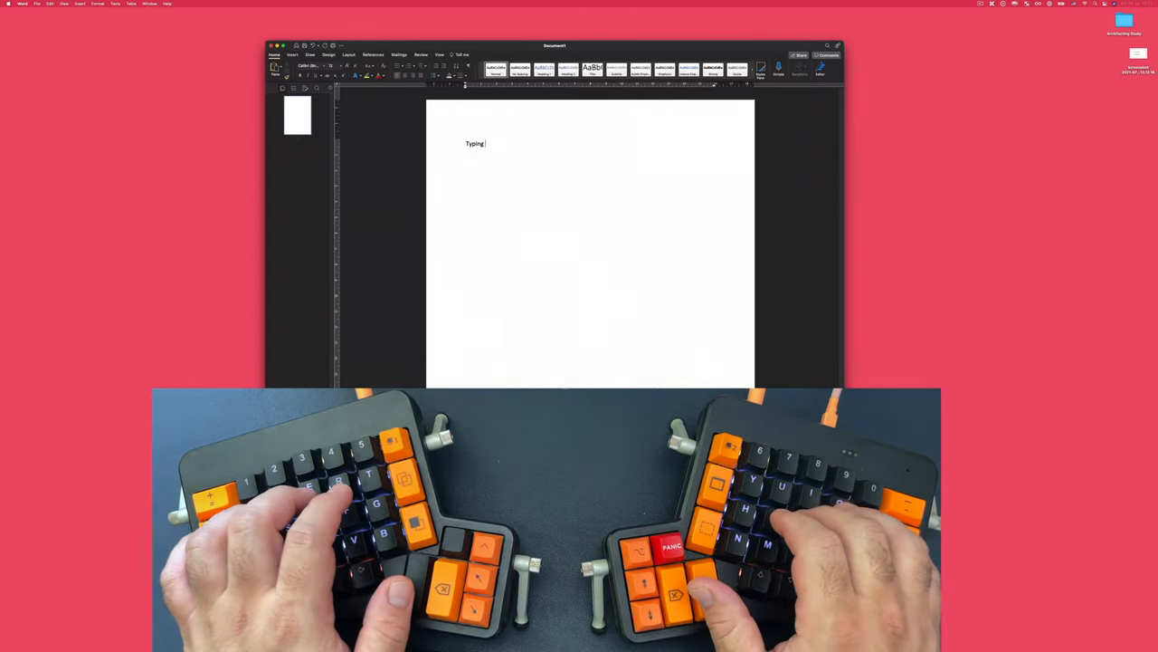
text(keys. Q)
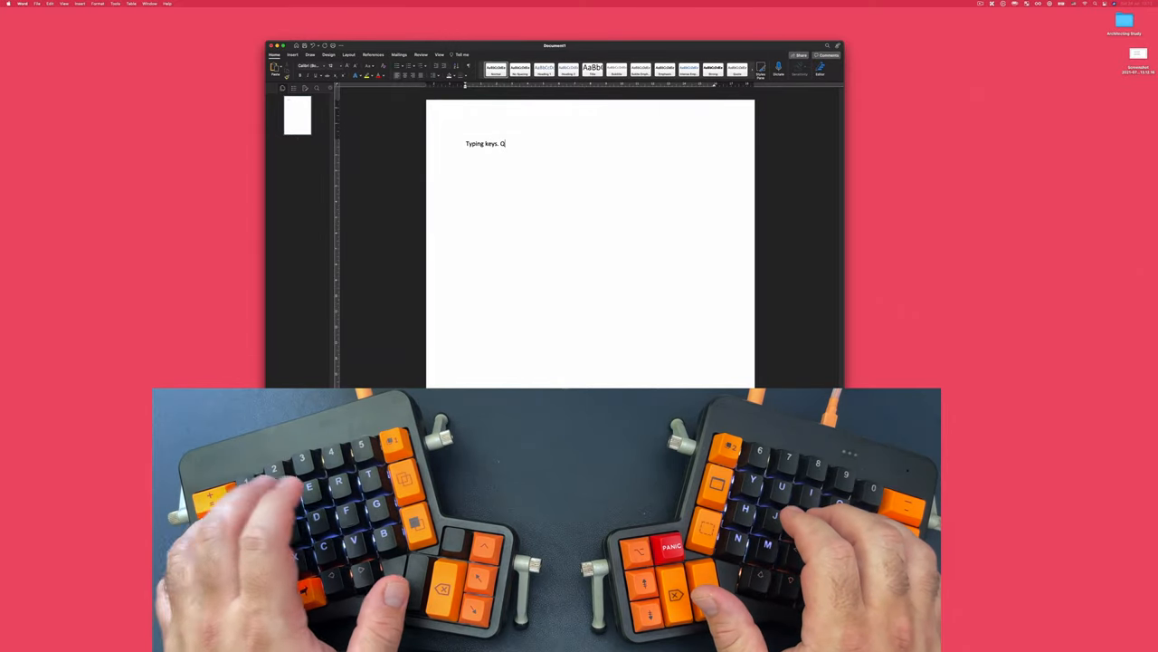
text(WERTY.)
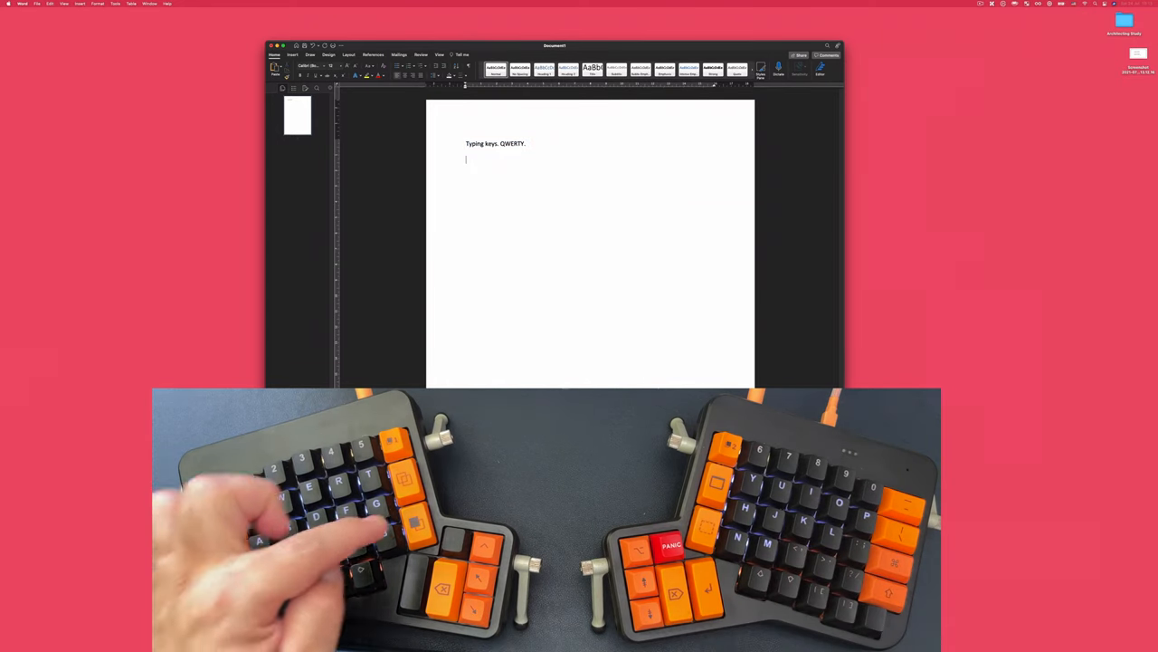
- Type a second 'Typing keys. QWERTY.' line, then '78789+\', and start a new line
text(Typing keys. QWERTY.)
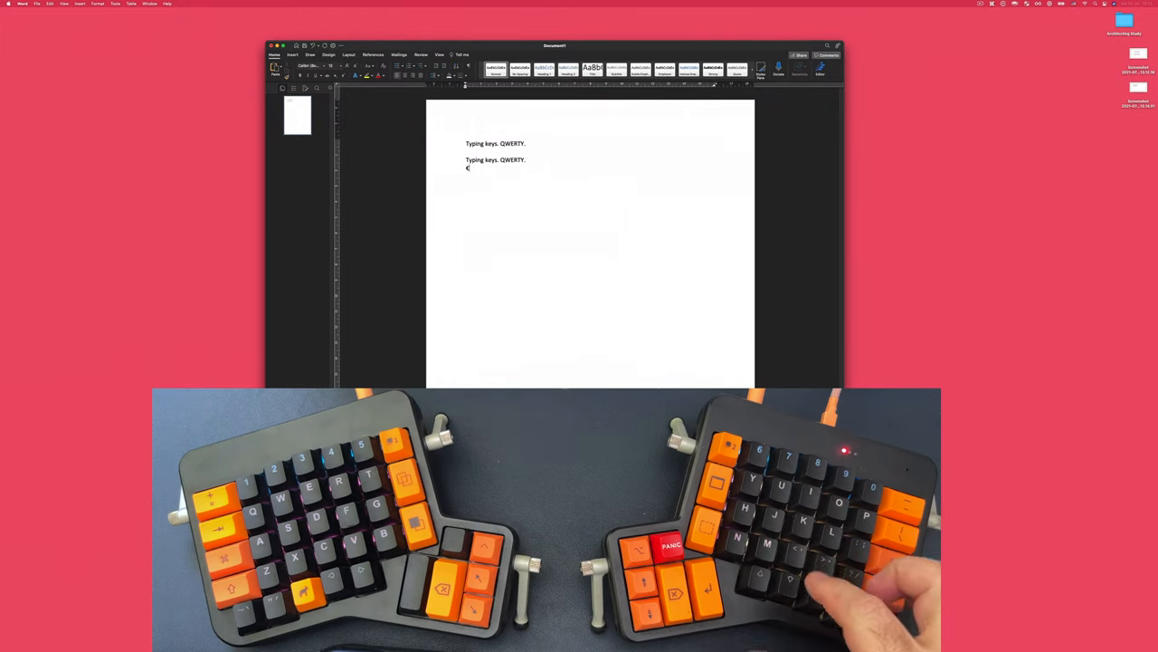
text(78)
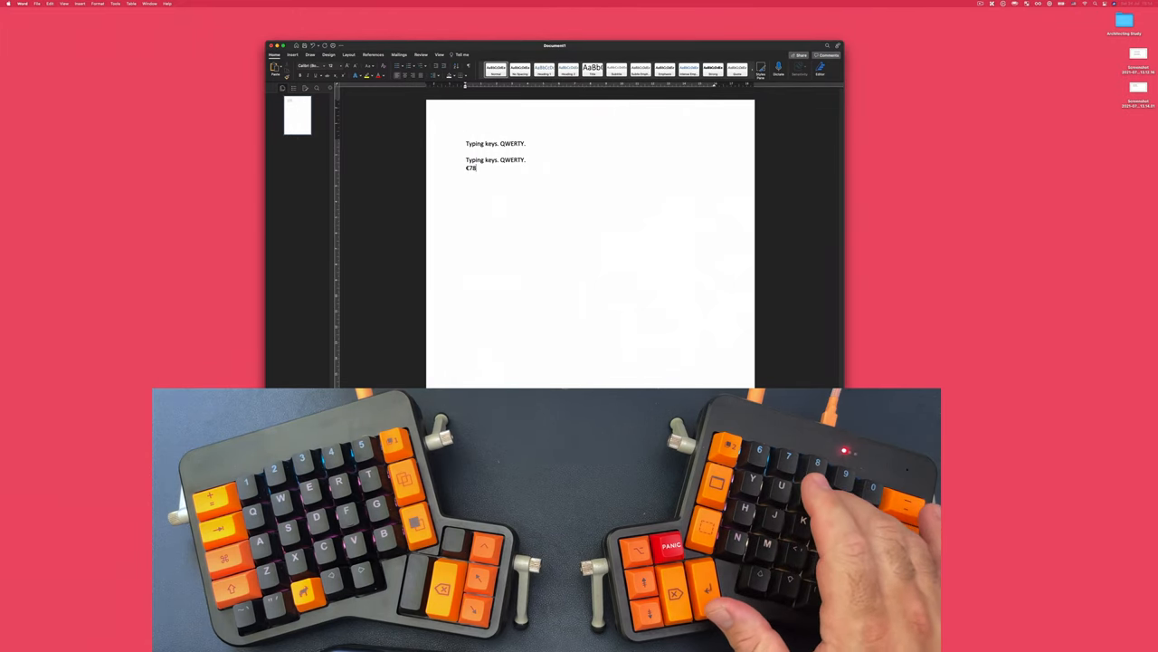
text(789+\)
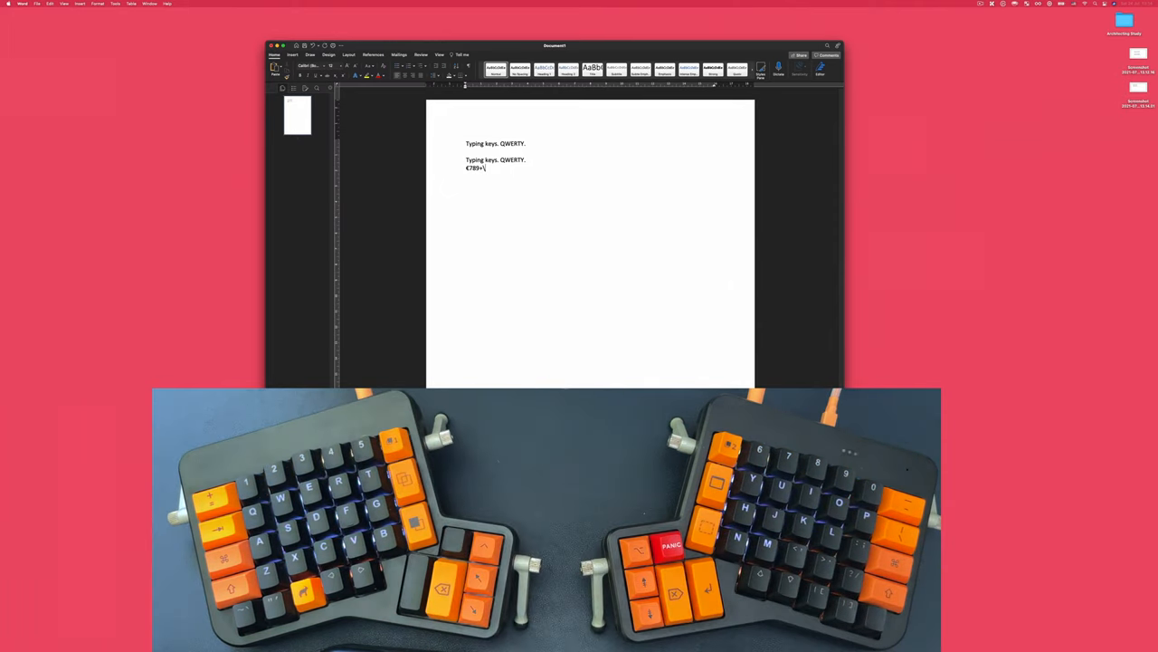
key(return)
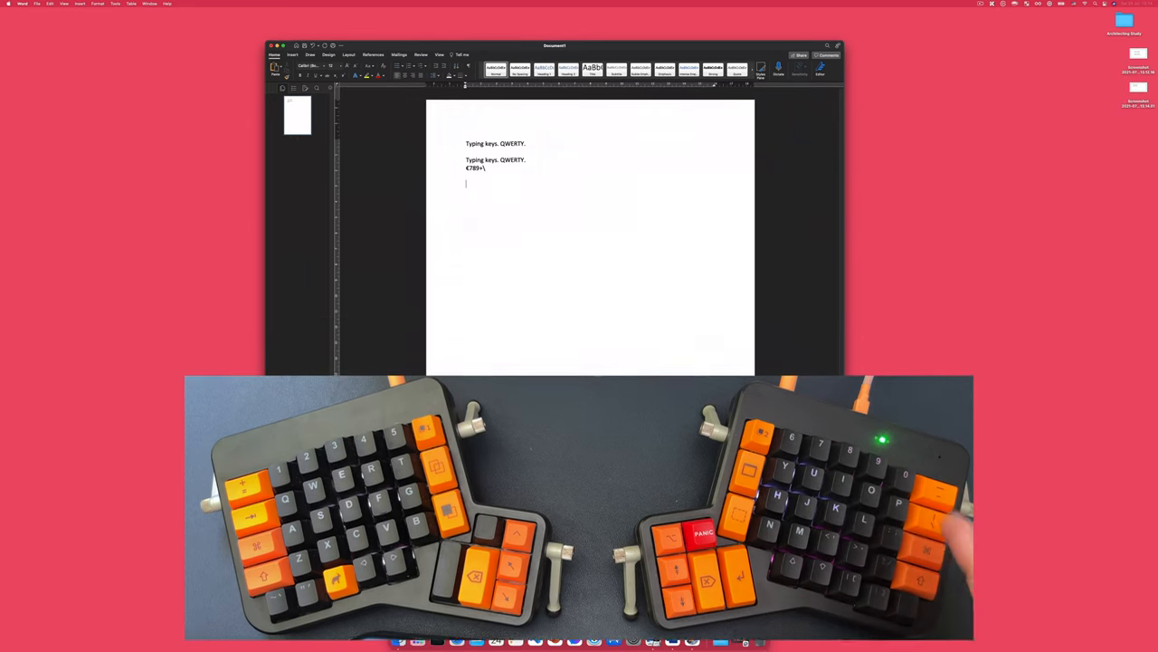
- Leave Word for the browser and open Keith's Layout for macOS in Oryx
text(w)
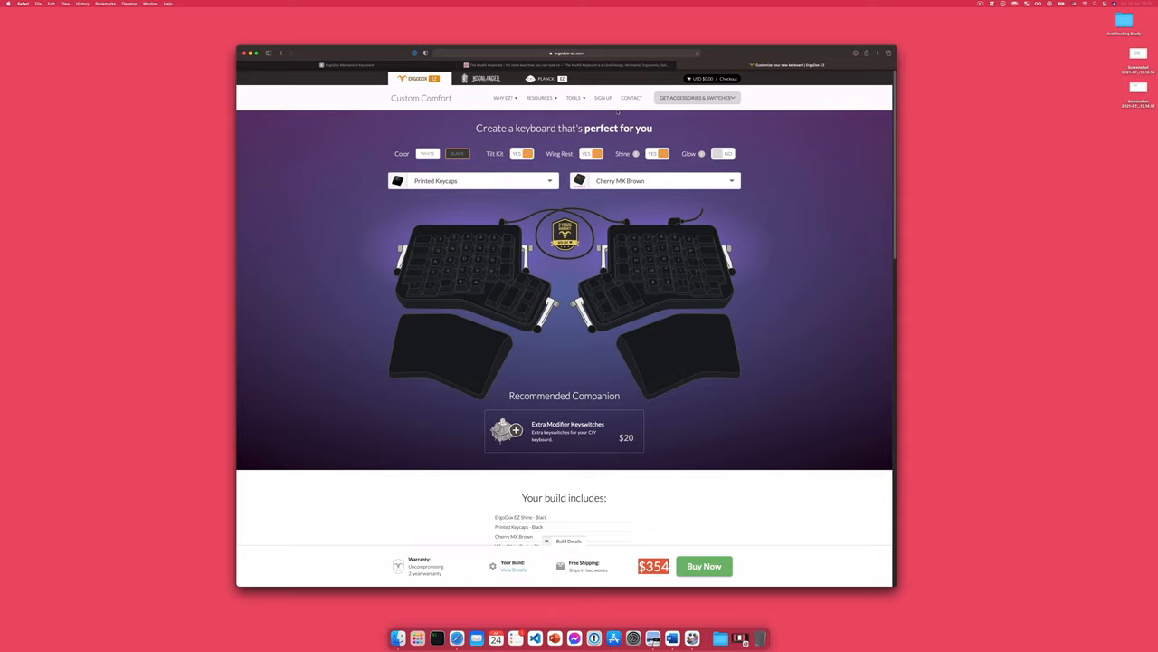
click(573, 98)
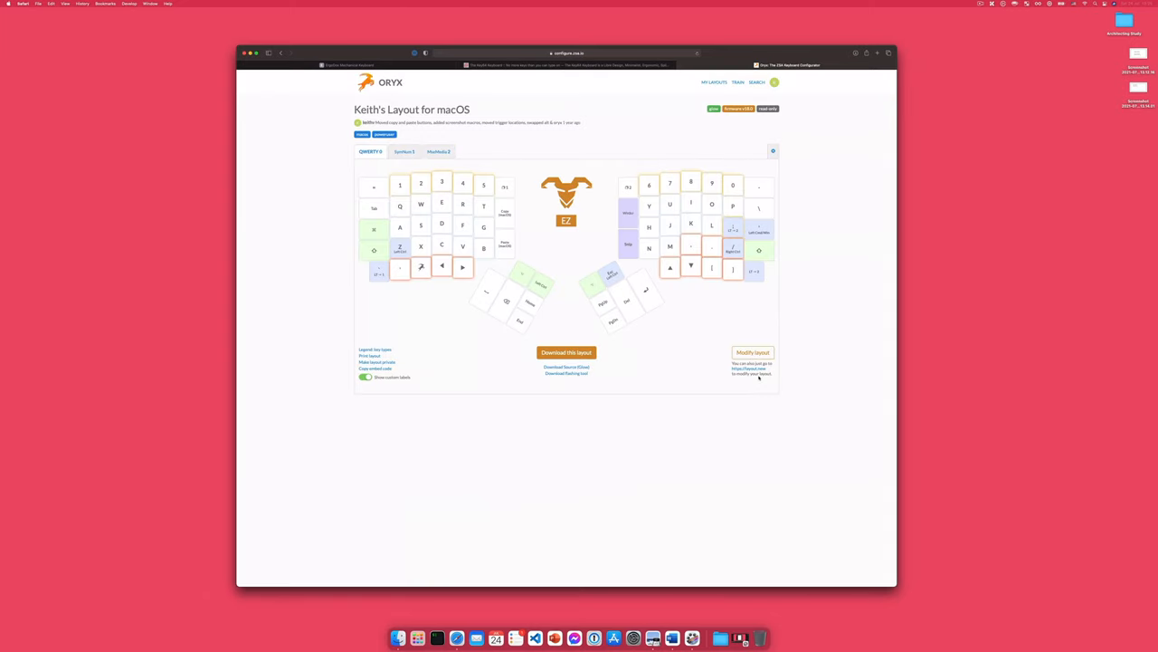
mouse_move(373, 188)
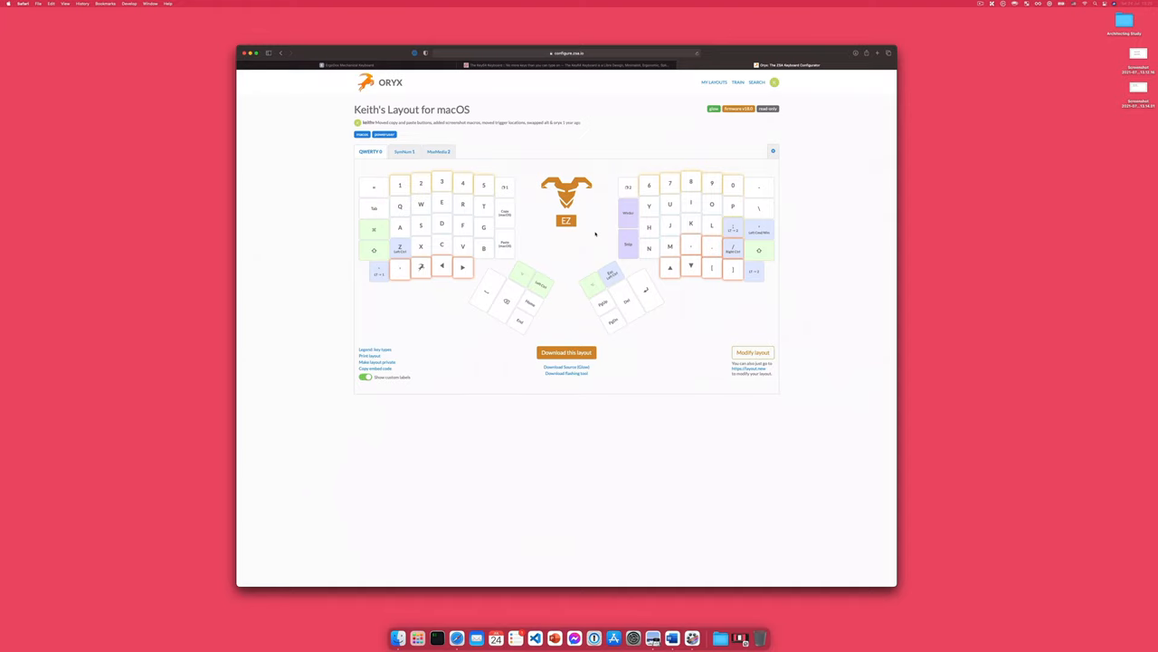
mouse_move(595, 329)
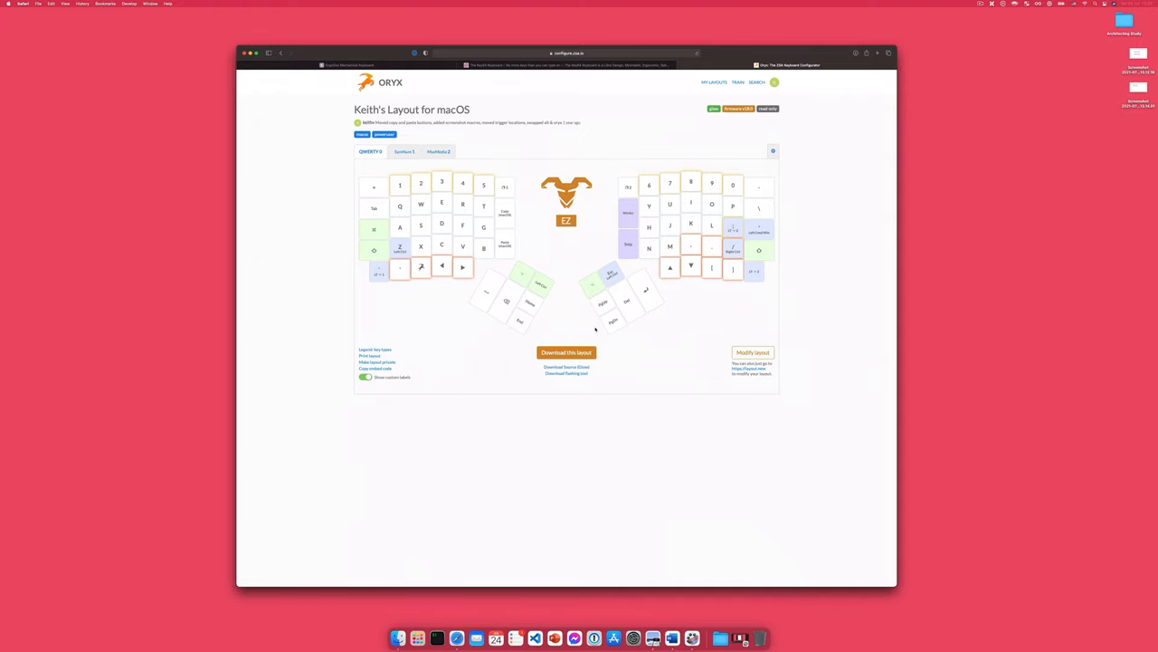
- Browse the symbol and media layers, then return to the base layer's key assignments
click(403, 152)
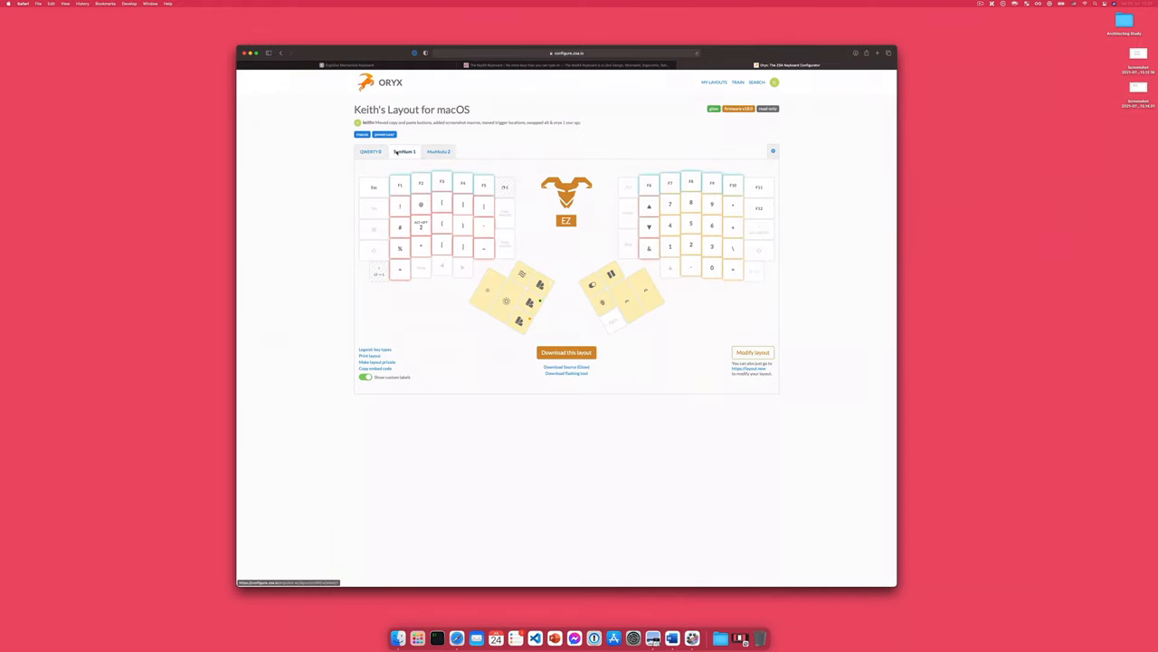
click(438, 152)
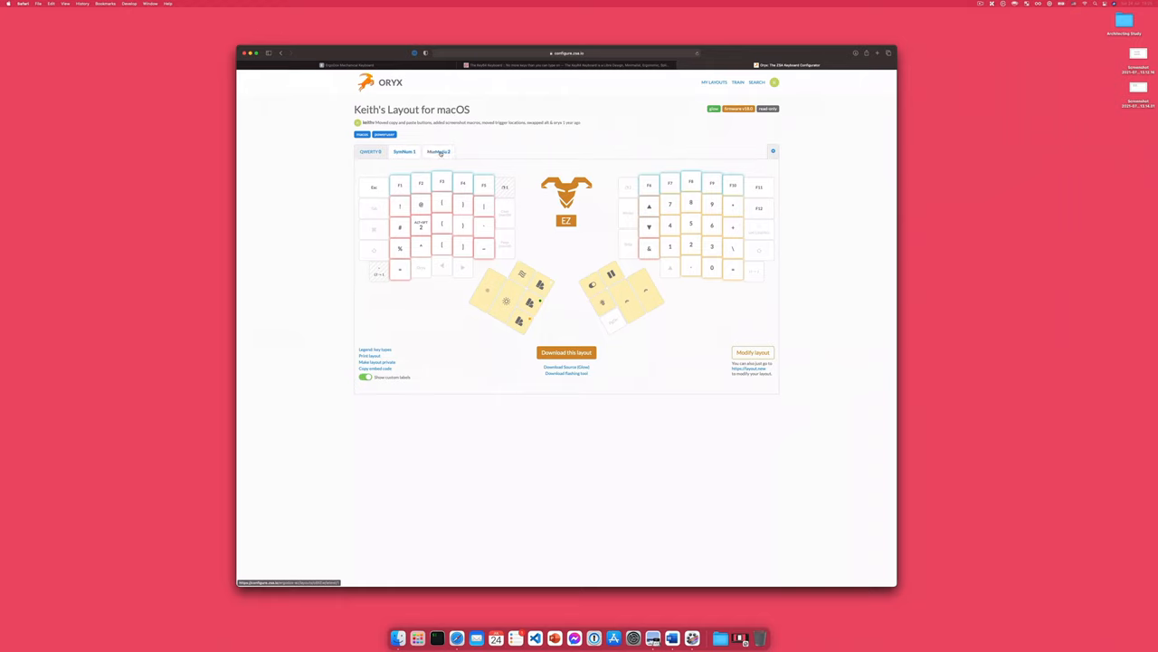
click(438, 152)
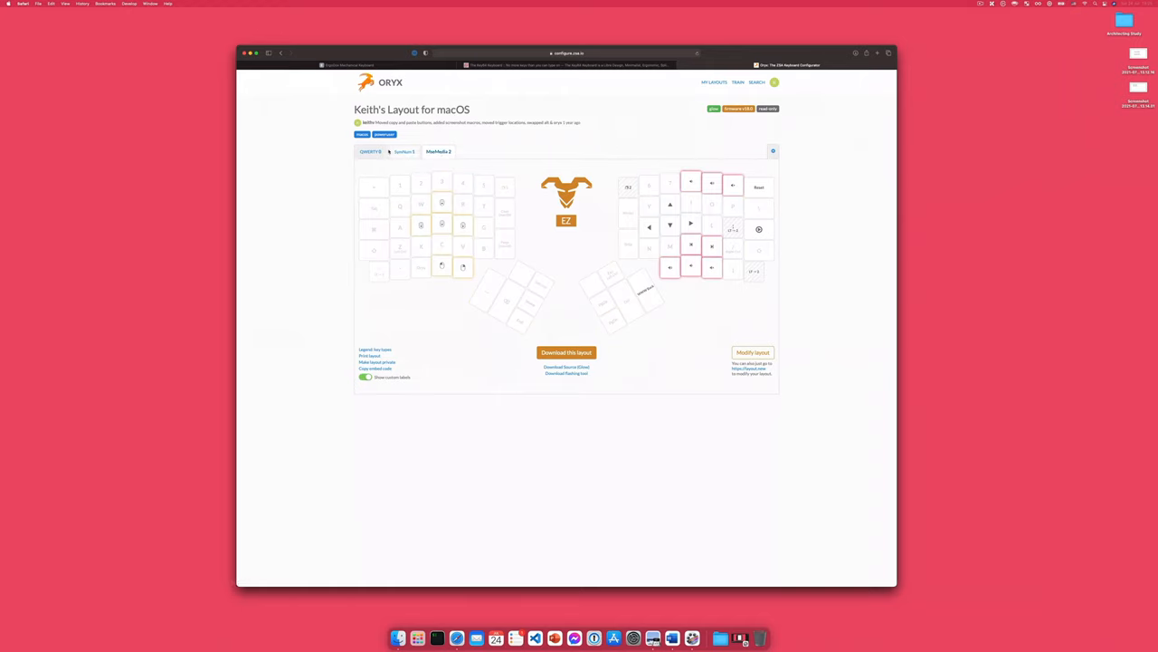
click(370, 152)
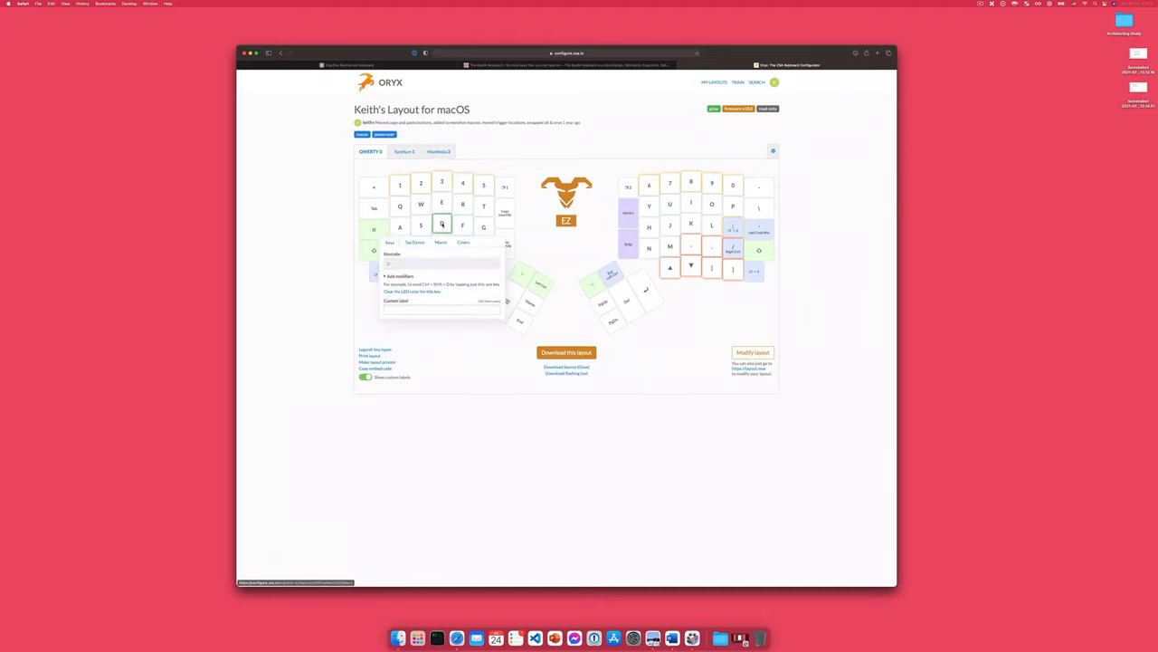
- Dismiss the key details popup and open Keith's Layout for macOS for editing
click(441, 225)
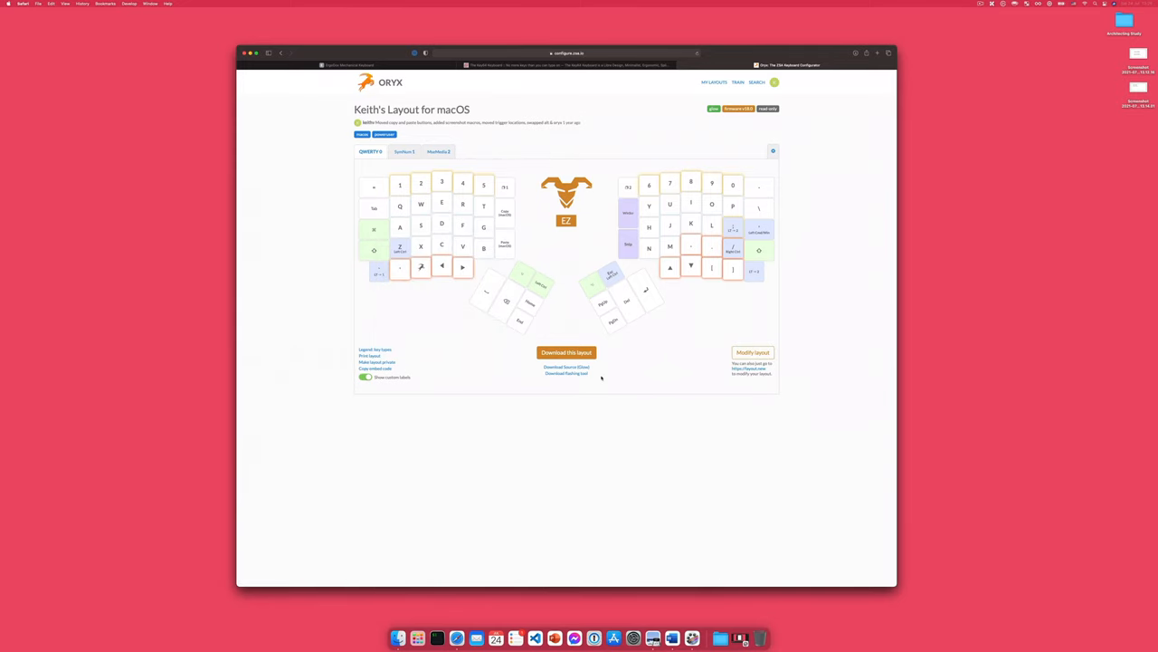
click(753, 351)
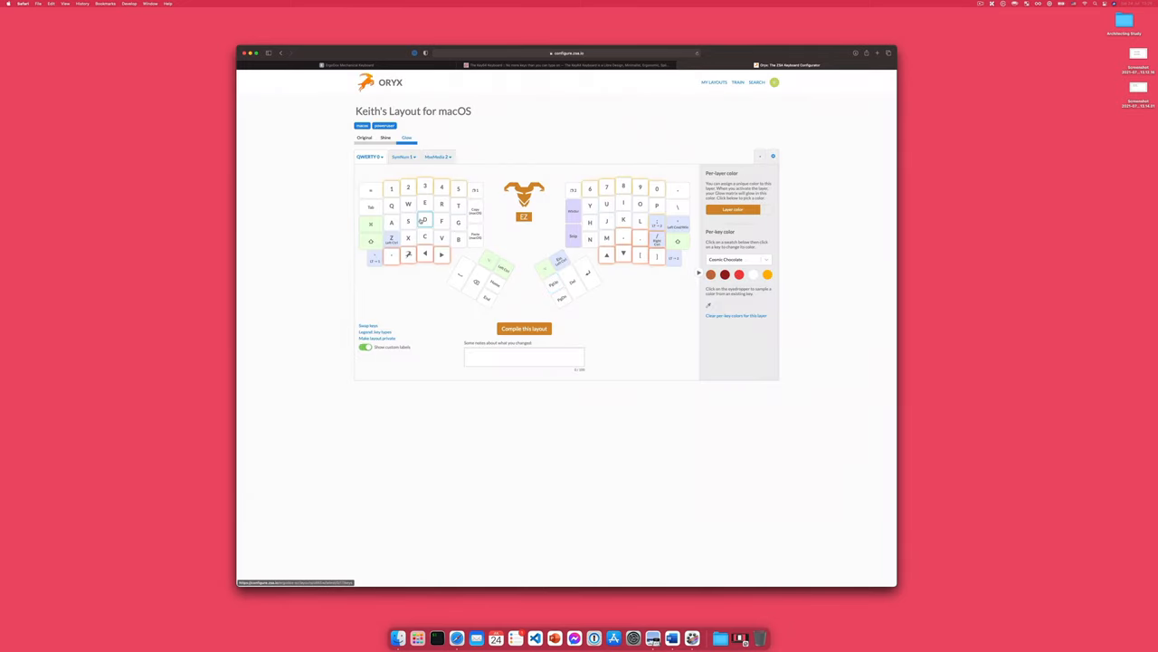
click(424, 220)
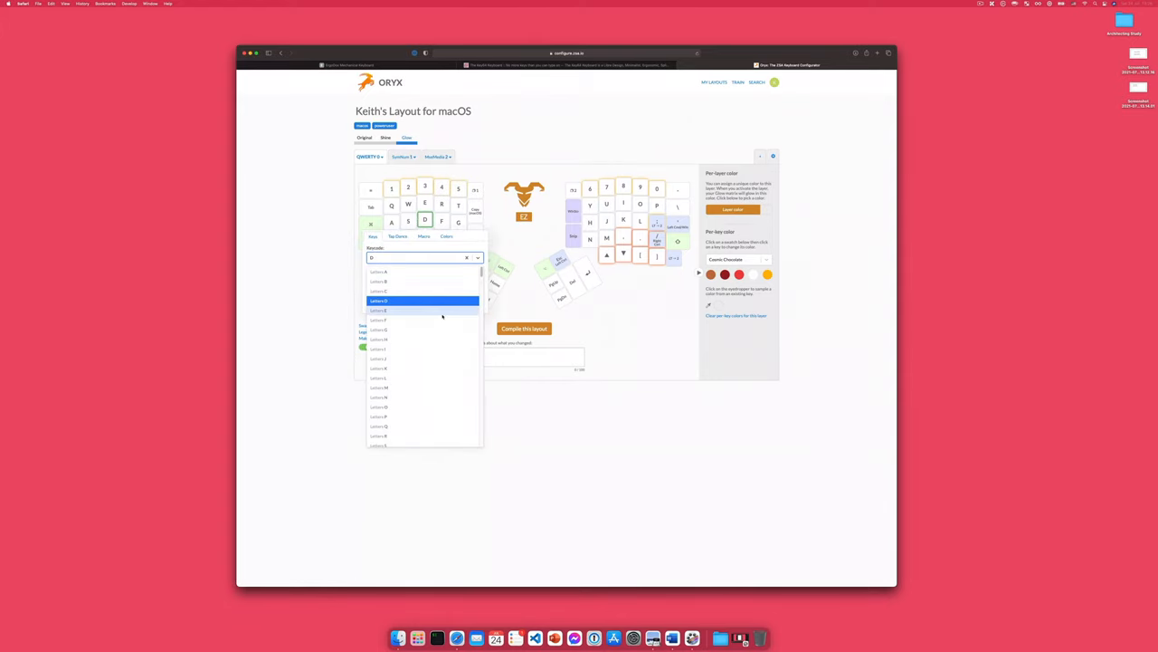
click(379, 301)
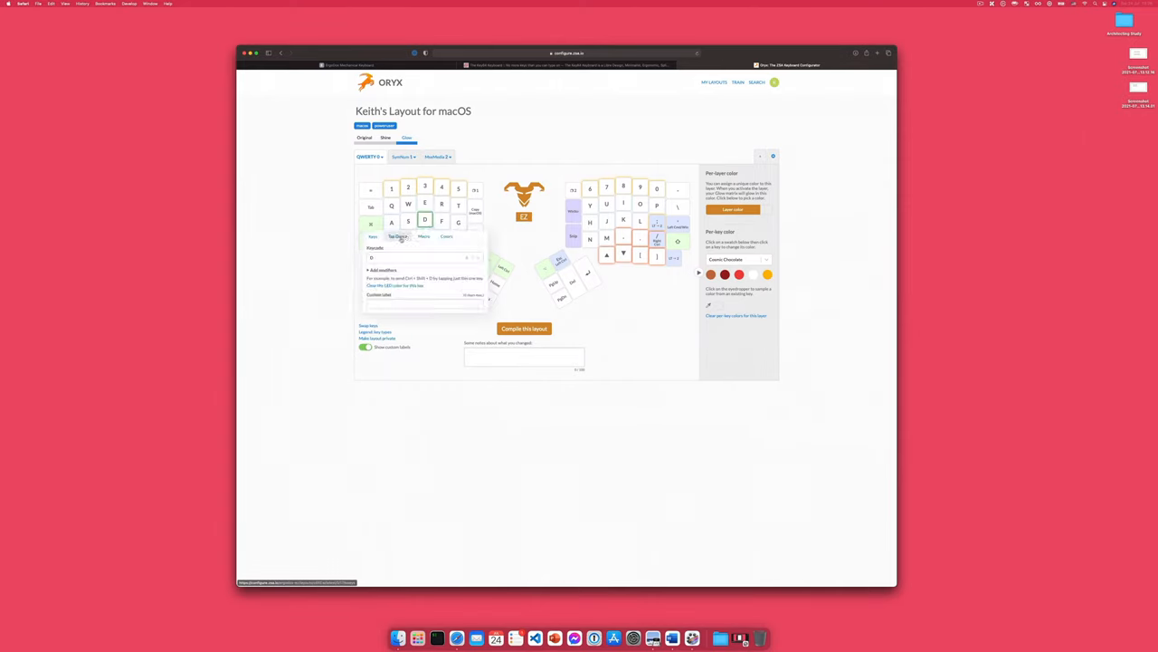
click(446, 235)
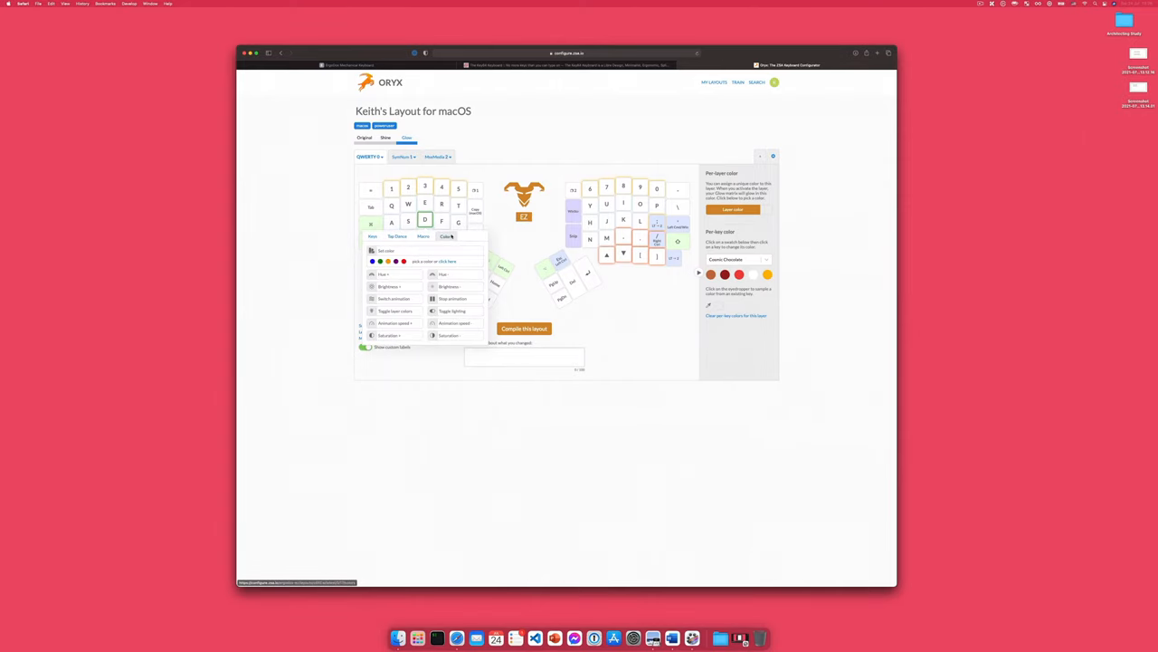
click(445, 236)
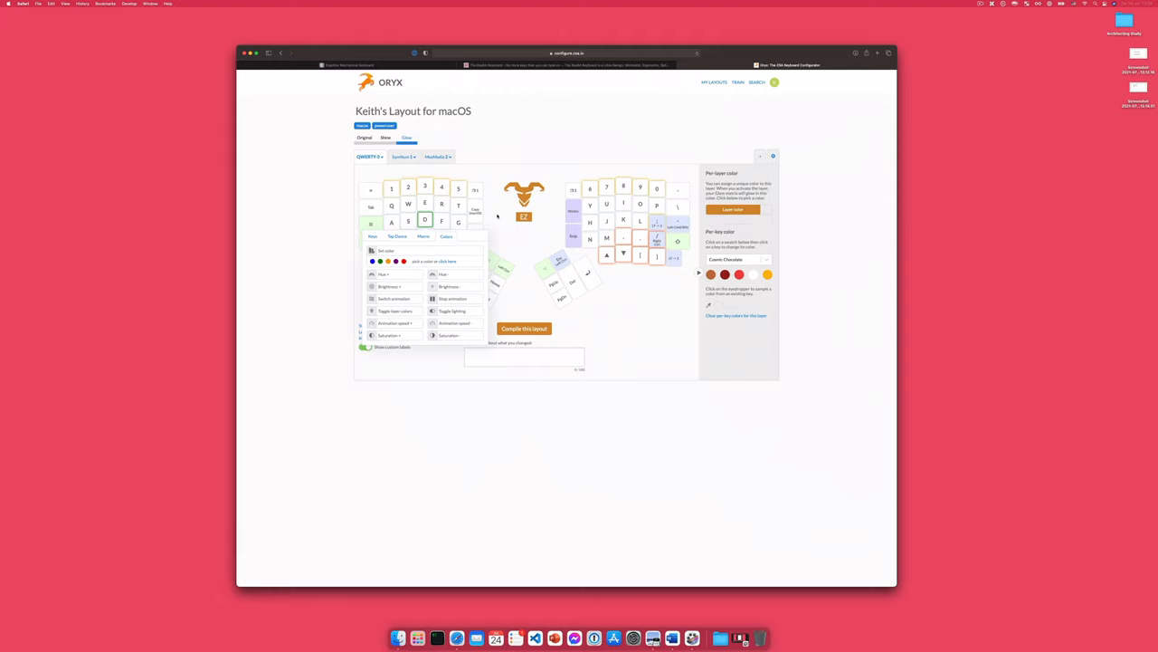
click(424, 235)
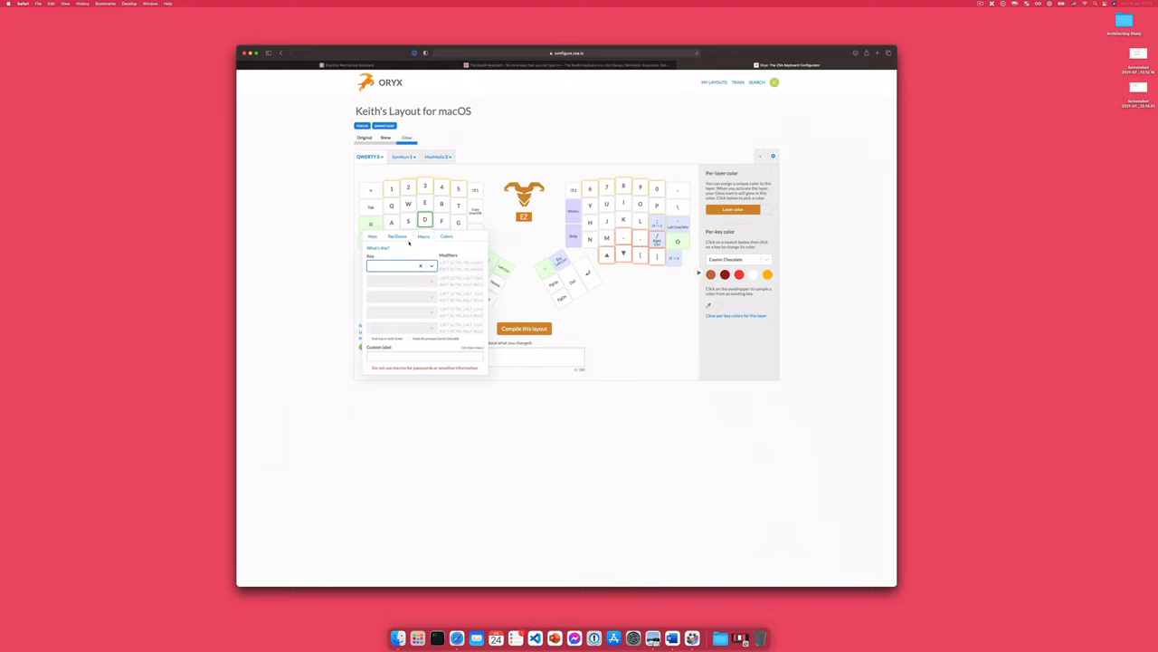
click(399, 235)
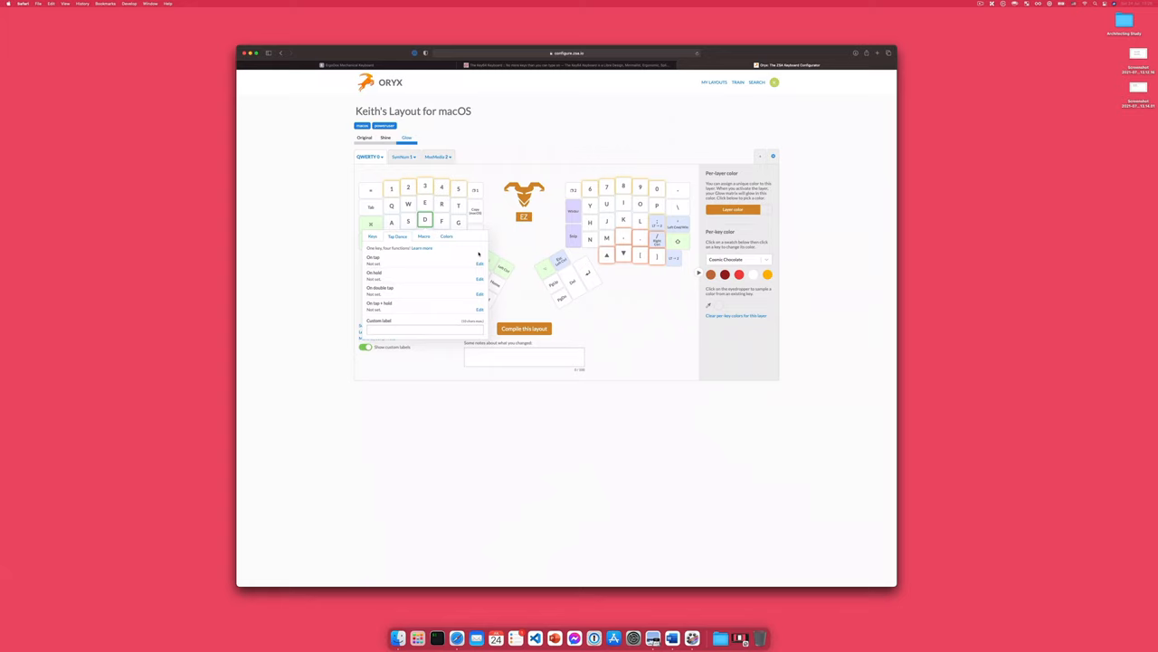
mouse_move(438, 261)
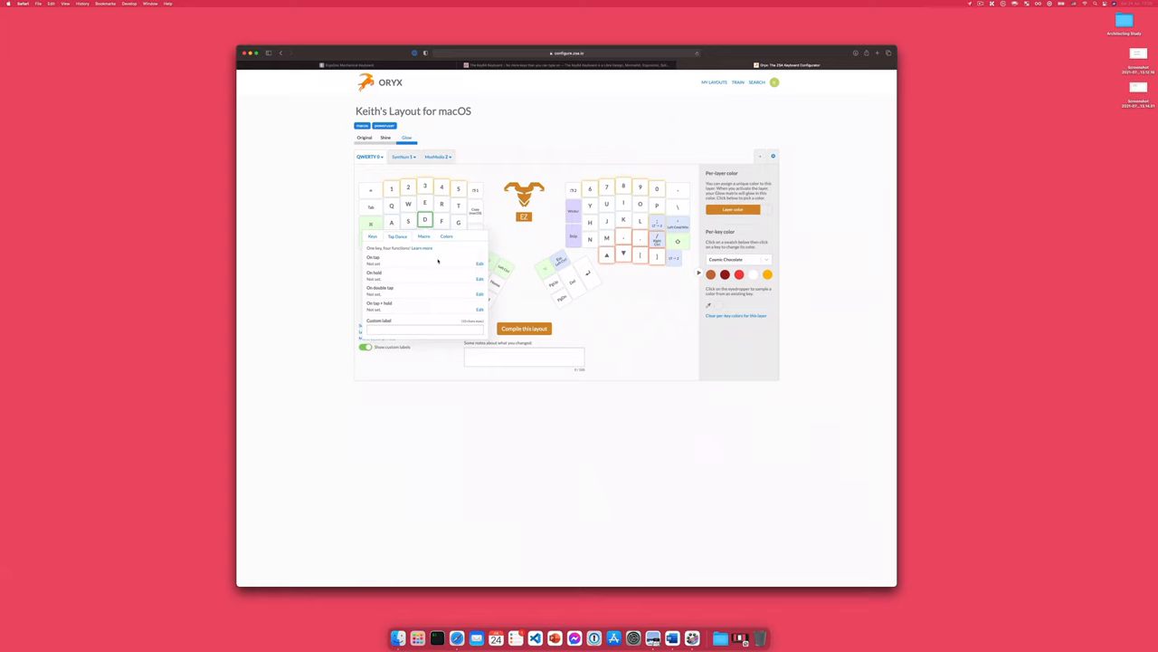
mouse_move(406, 305)
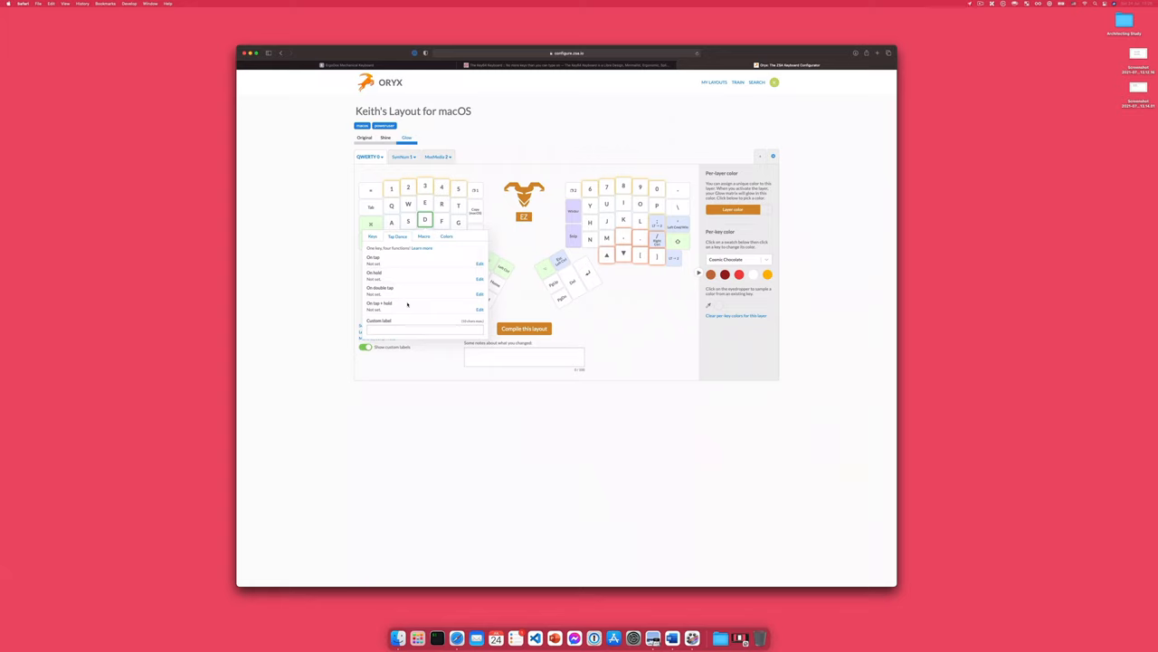
mouse_move(404, 315)
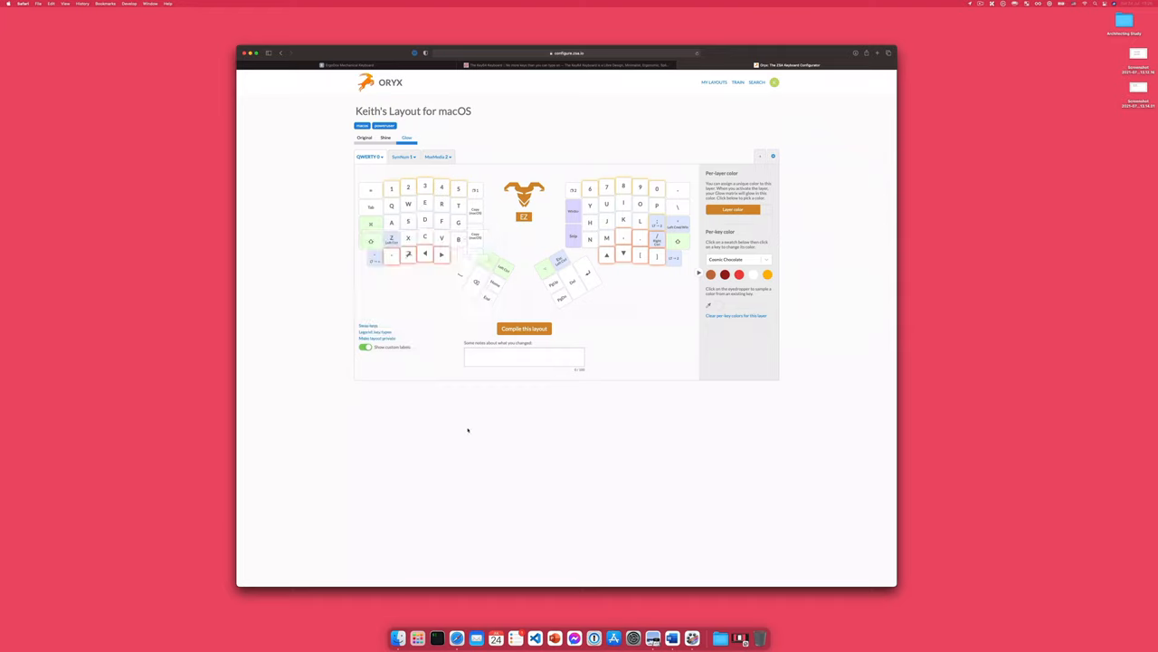
mouse_move(393, 221)
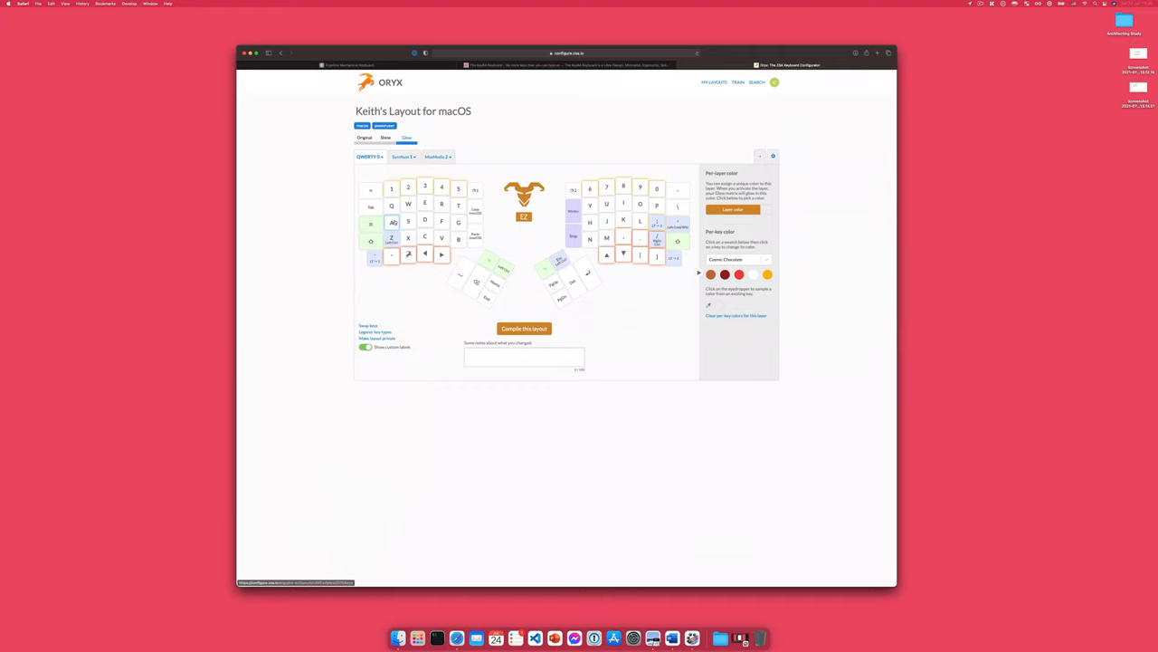
click(391, 223)
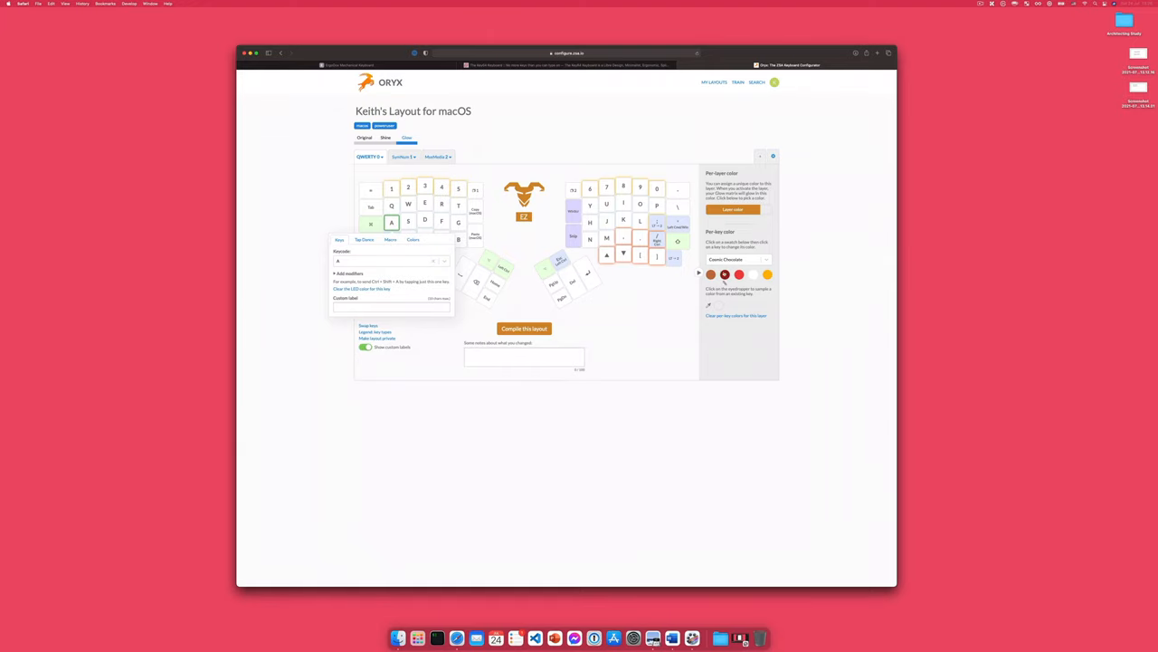
click(767, 275)
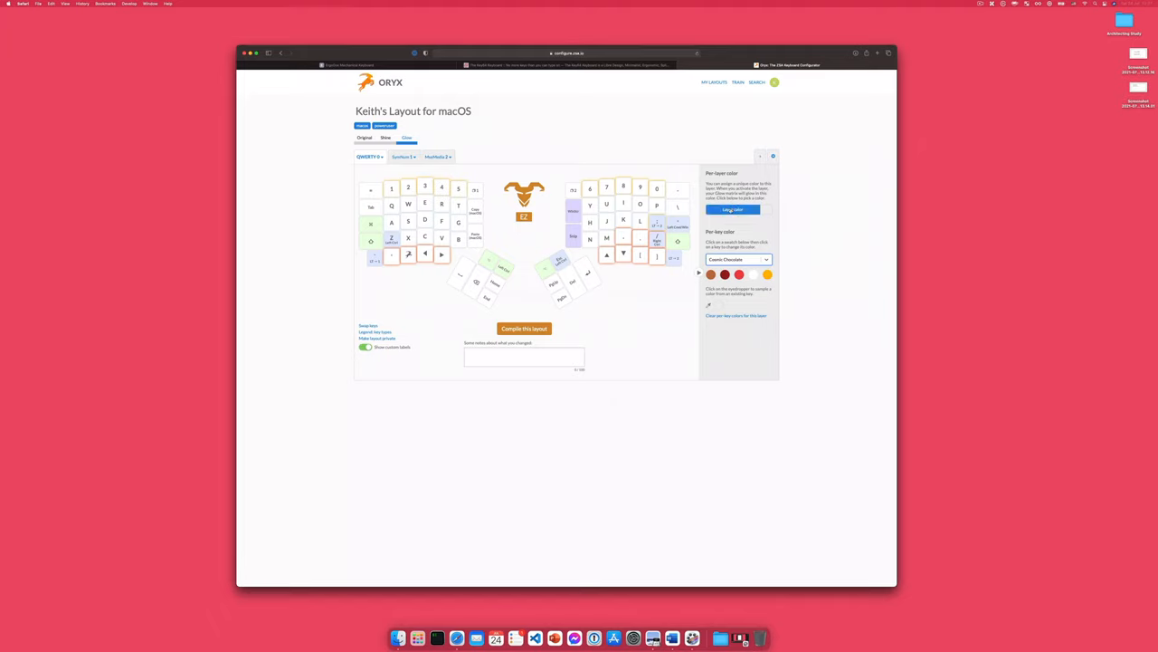
click(733, 210)
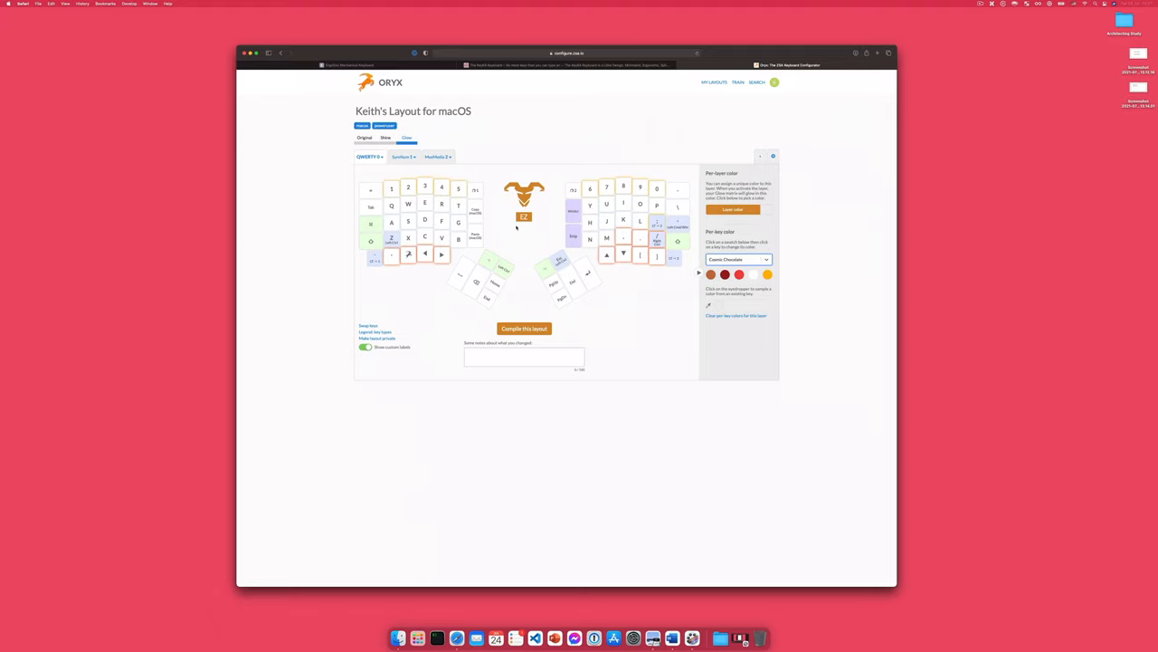
mouse_move(489, 198)
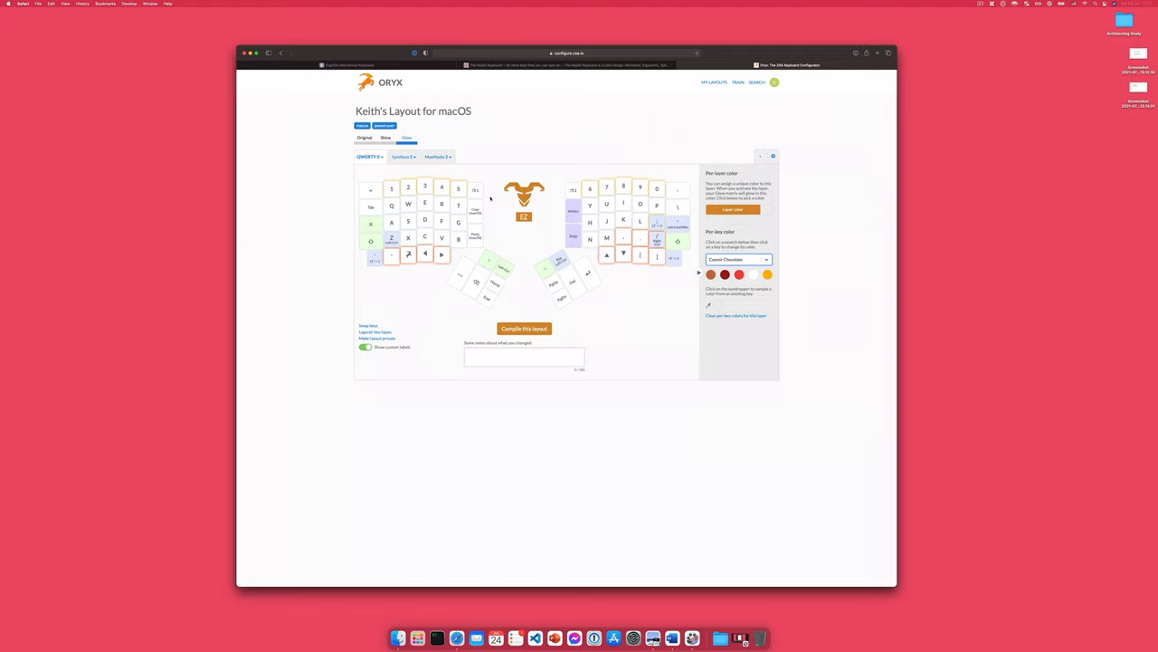
click(402, 155)
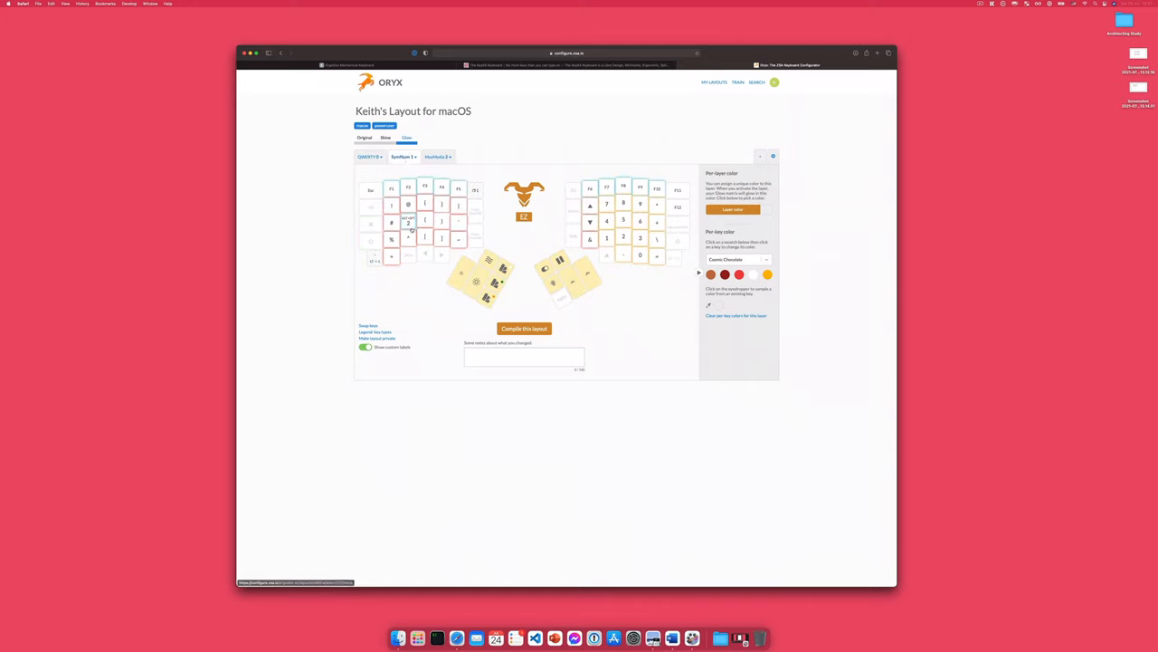
click(407, 222)
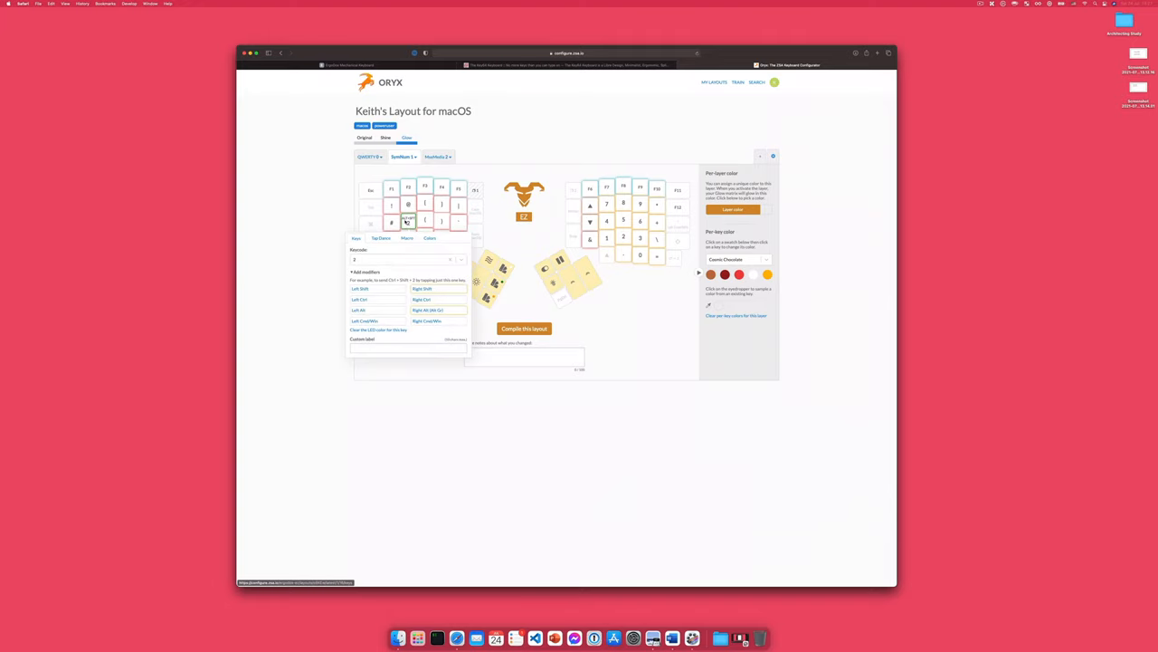
mouse_move(387, 250)
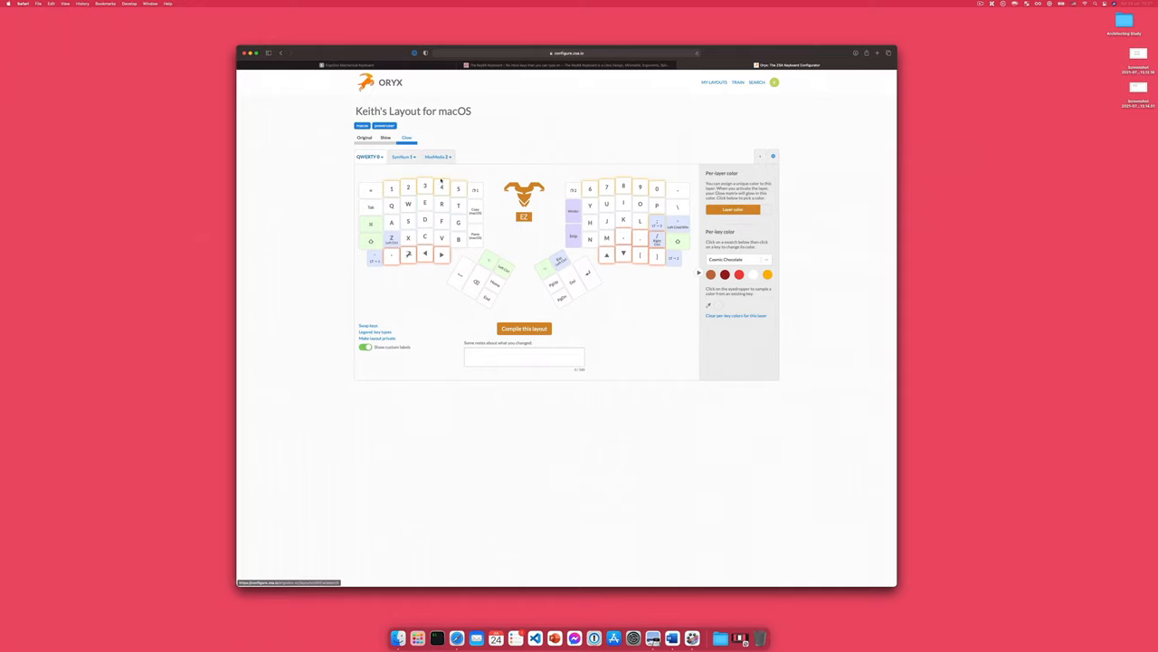
- Show the media layer with its media and navigation keys
click(474, 188)
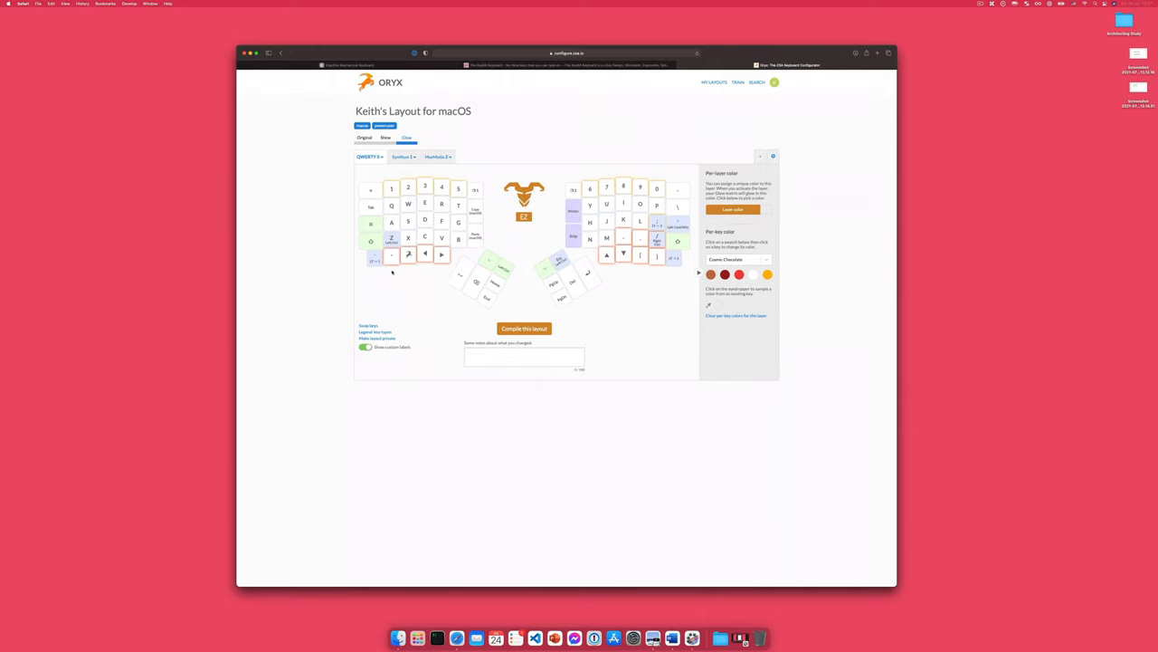
click(373, 259)
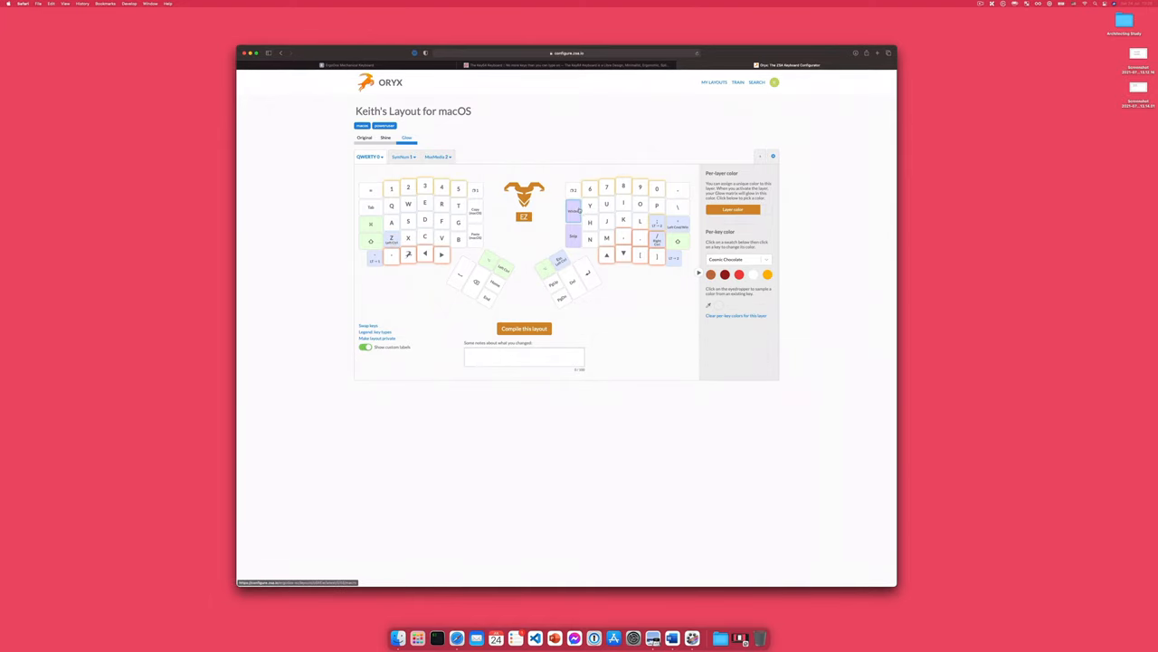
click(572, 210)
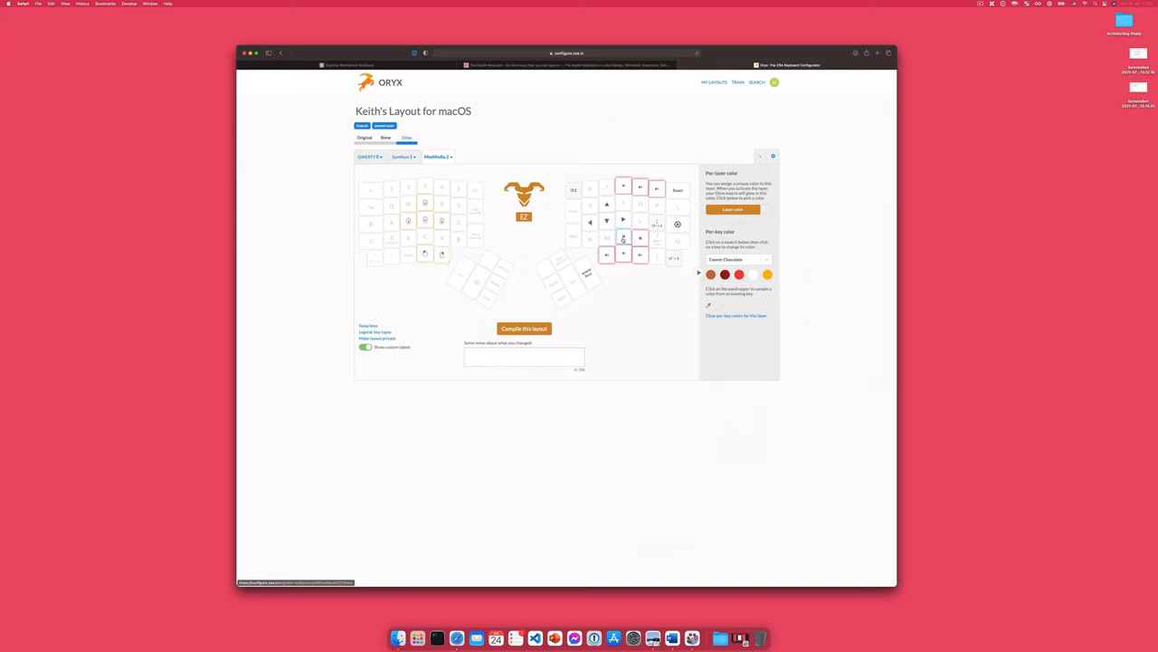
- Switch from the media layer back to the base layer of Keith's Layout
click(655, 239)
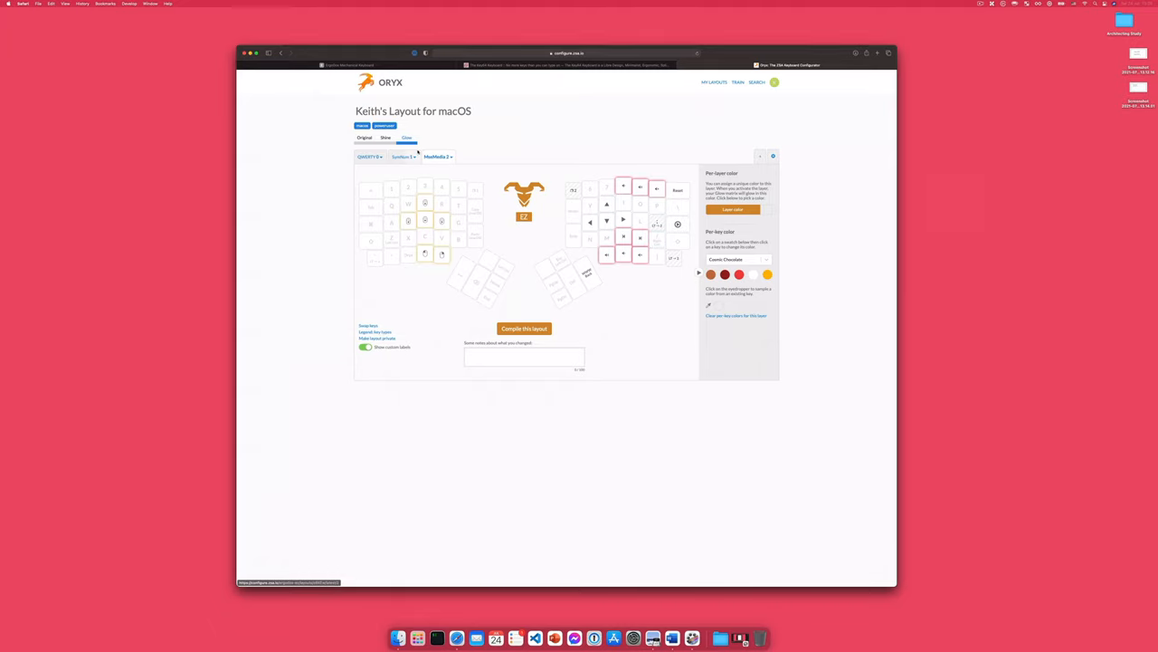
click(367, 155)
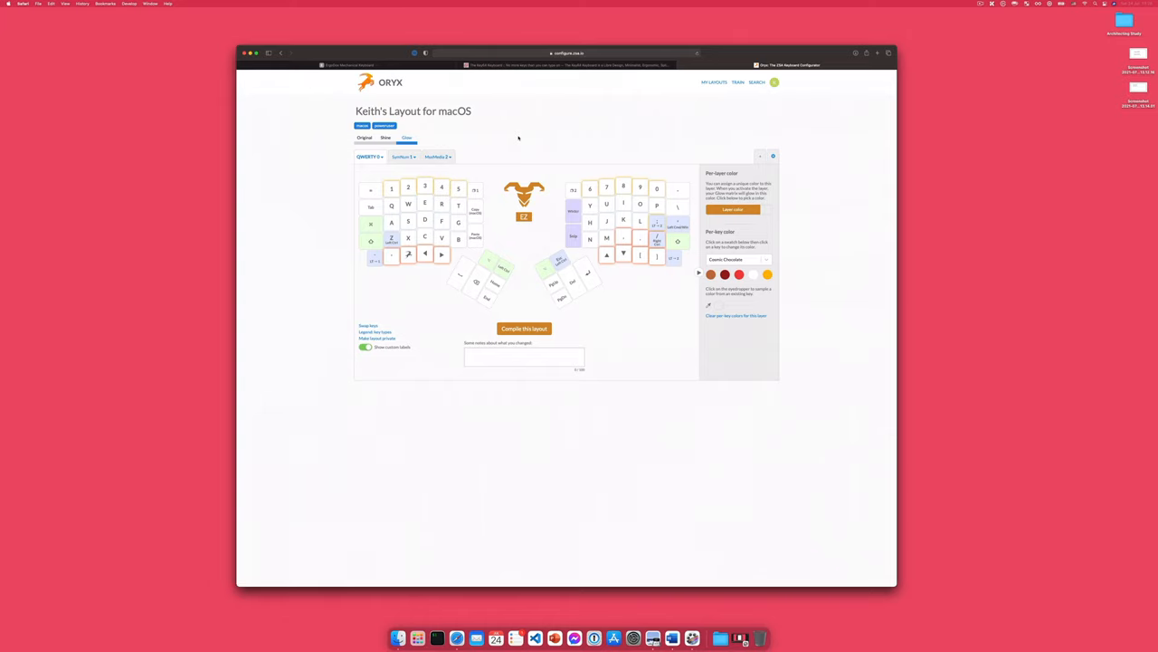